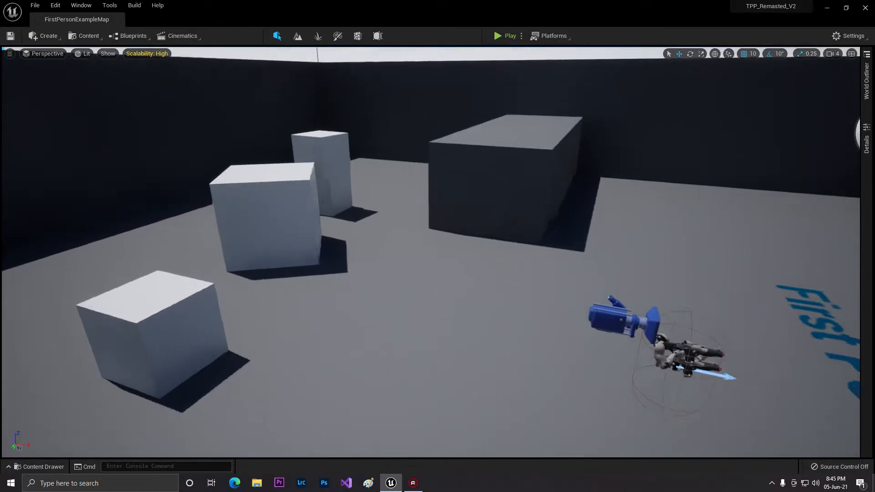
Step: Browse RifleAnimsetPro, play-test the level, then create and open a TPP-2 folder
click(38, 467)
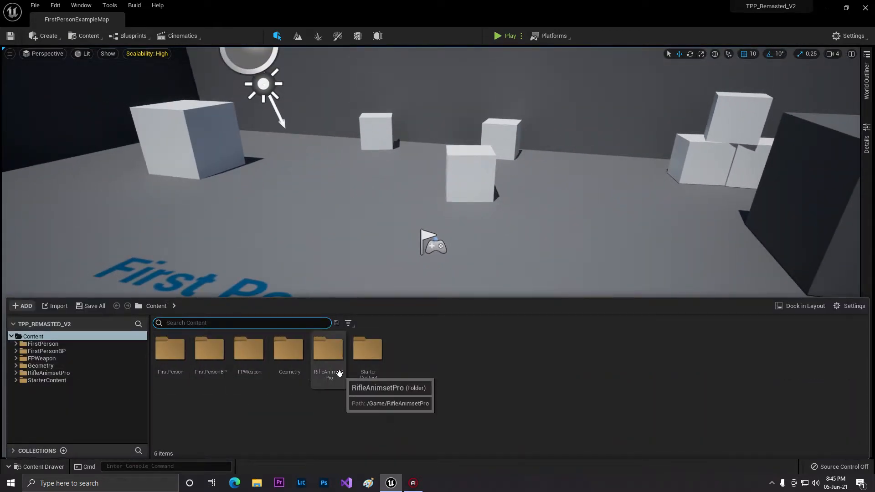
click(328, 348)
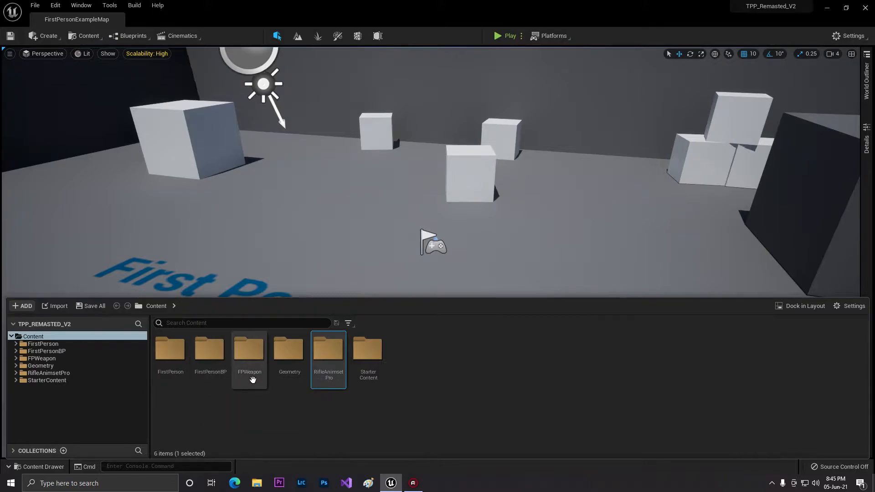
mouse_move(362, 286)
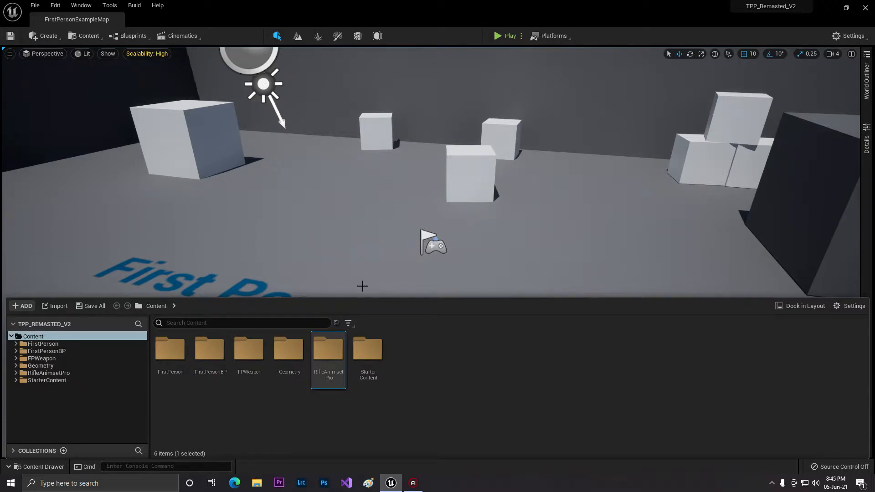
mouse_move(288, 257)
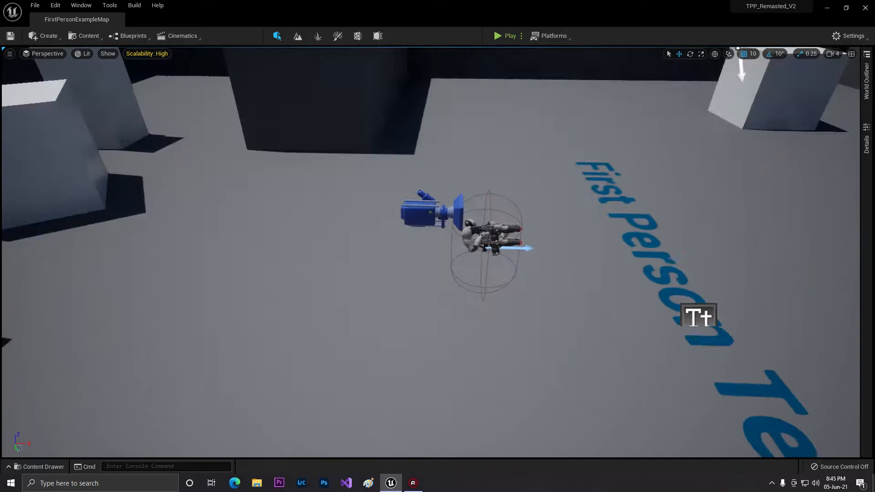
click(506, 36)
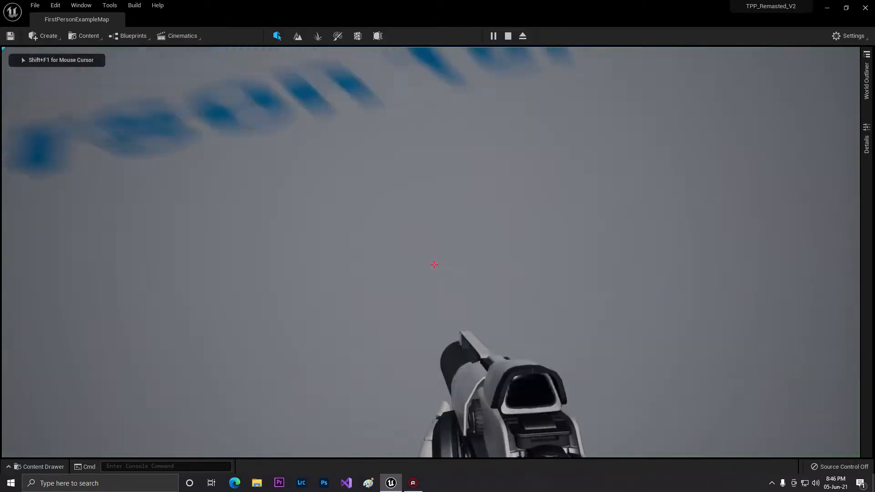
click(507, 35)
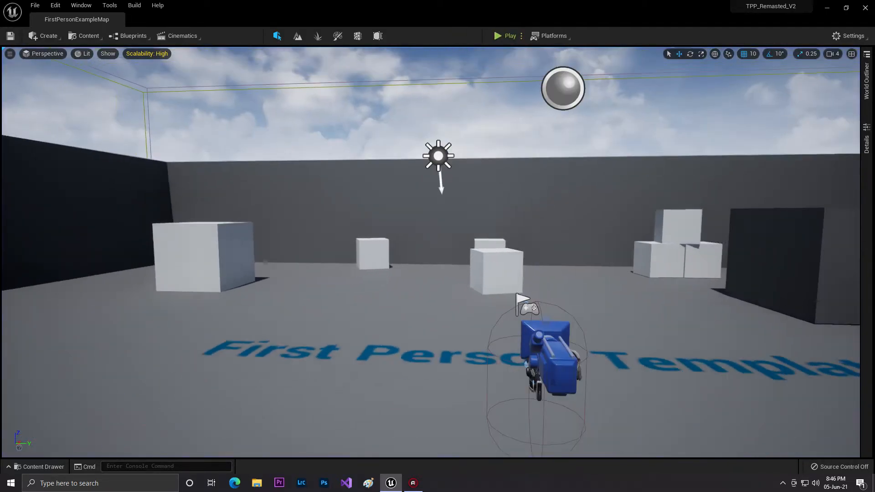
click(39, 466)
text(T)
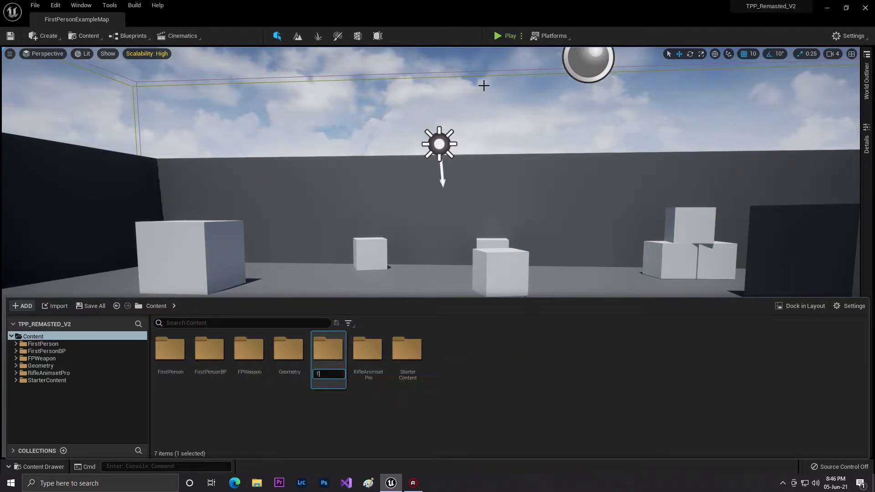
text(PP-2)
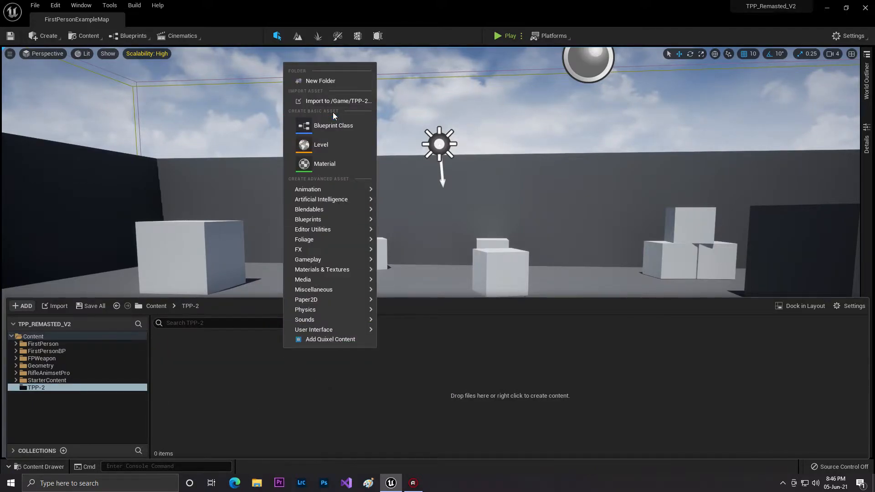
Step: Create a Blueprint Class with Character as parent, naming it Tpp_Player
click(333, 125)
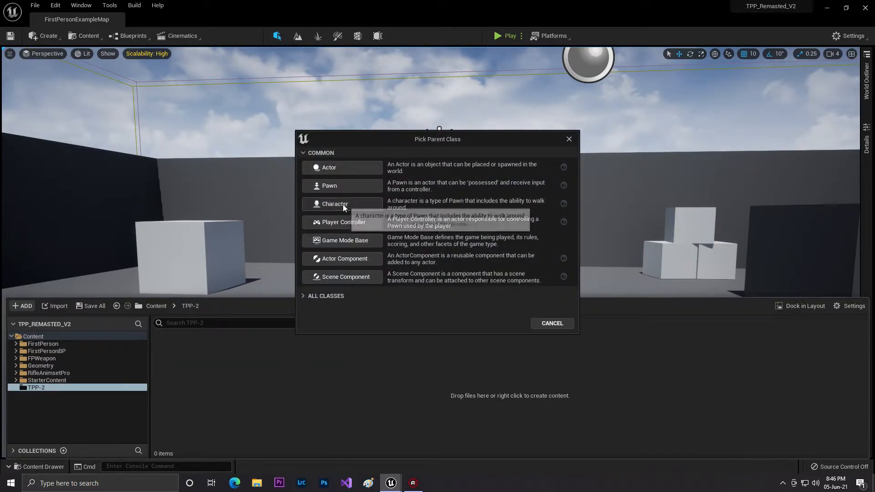
click(334, 204)
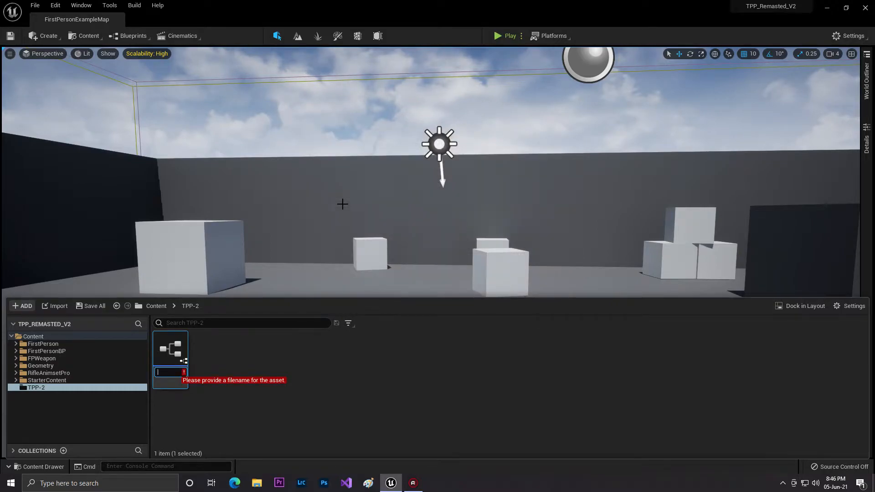
text(tr)
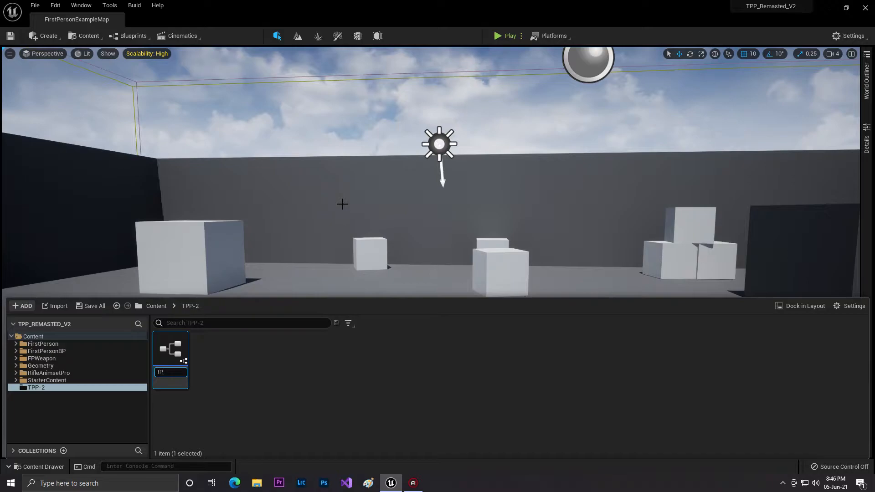
key(Backspace)
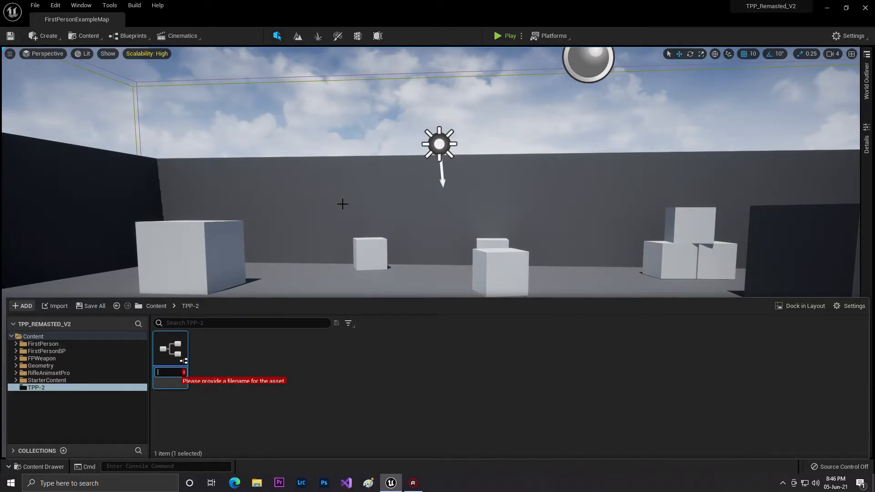
text(T)
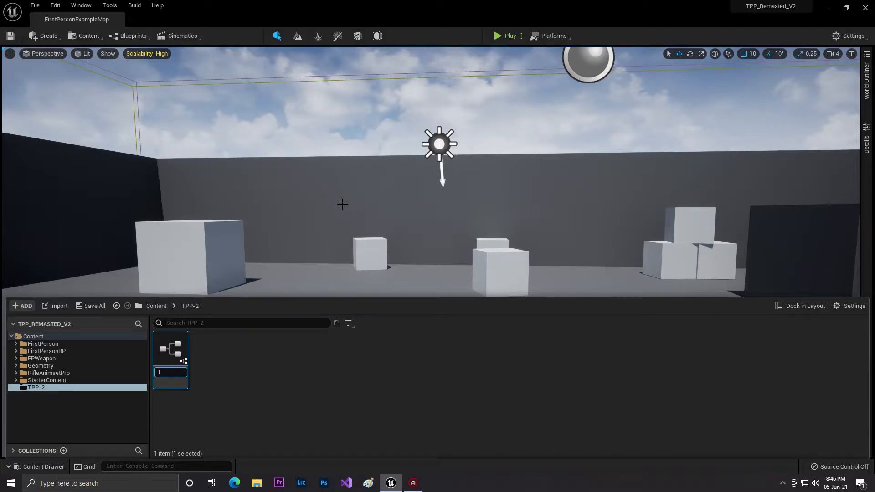
text(pp)
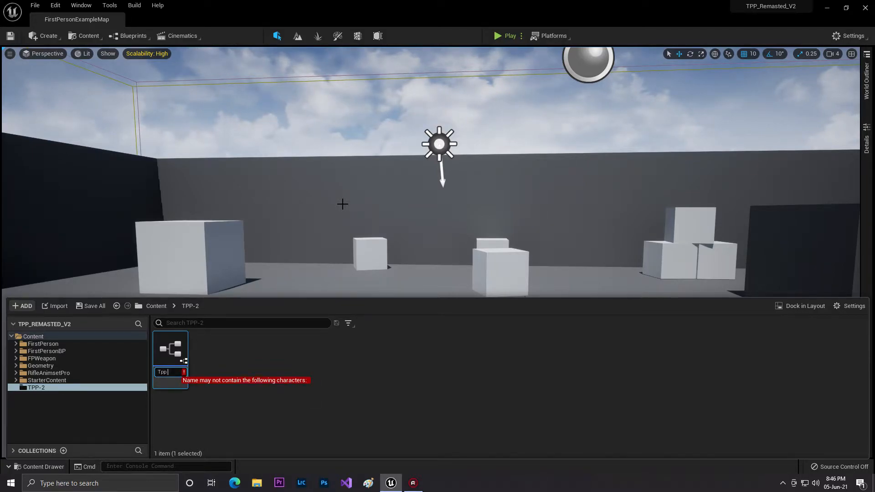
key(Backspace)
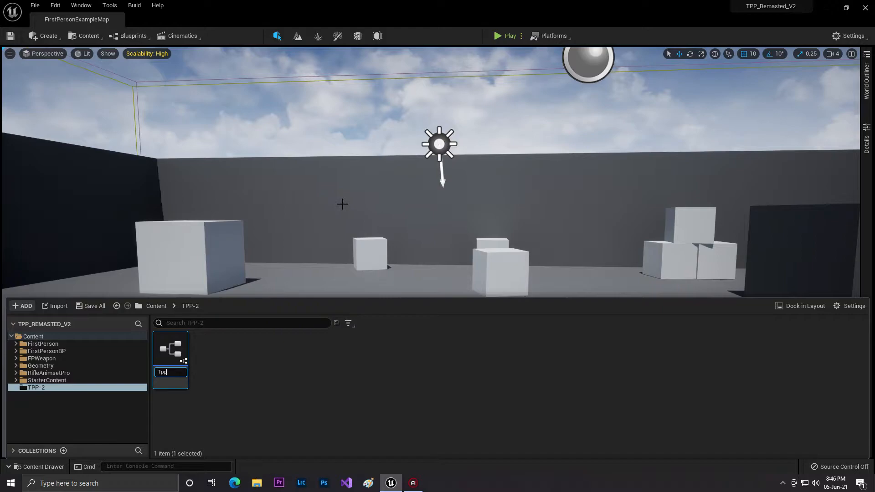
text(.pLAYER)
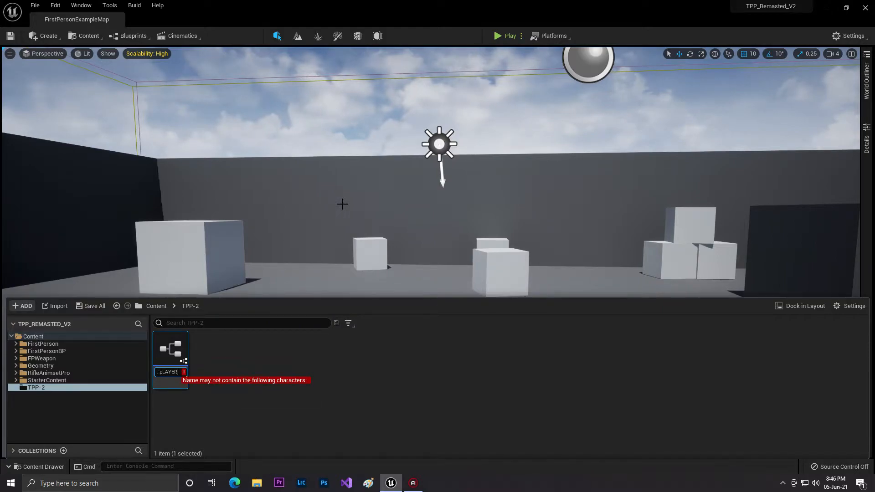
text(Tpp_p)
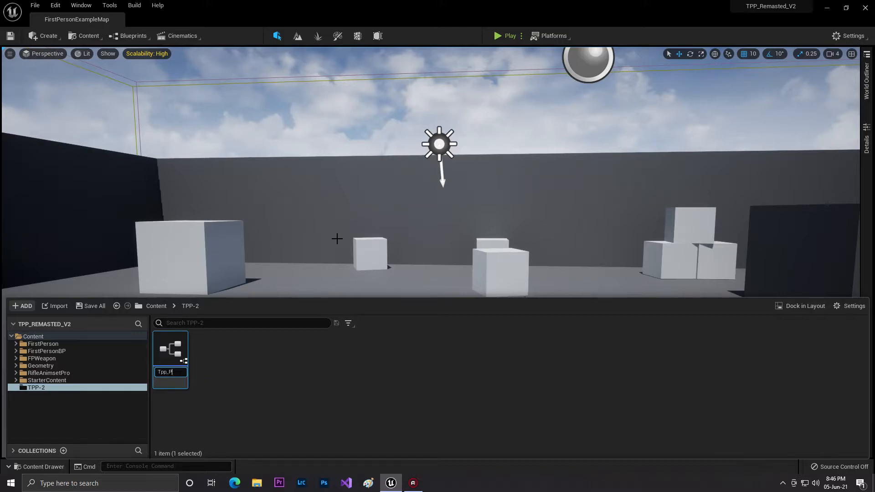
text(layer)
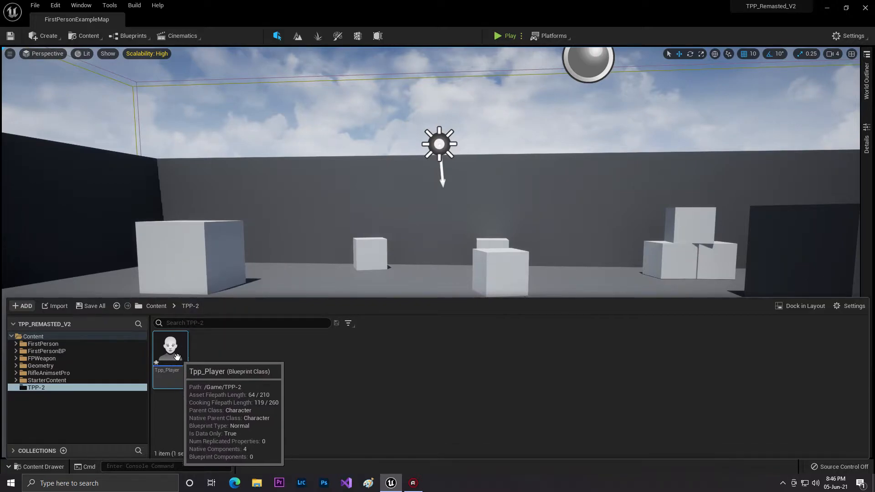
mouse_move(266, 369)
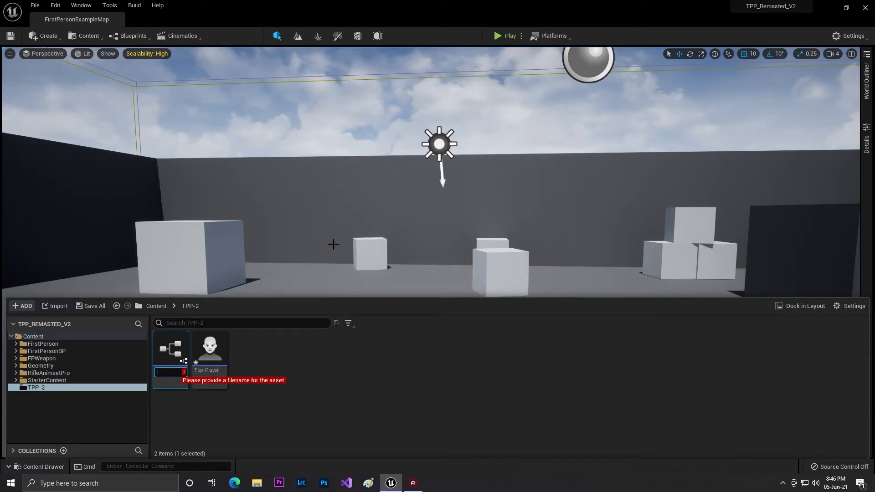
Step: Name a new blueprint Tpp_GameMode and save it together with Tpp_Player
text(T)
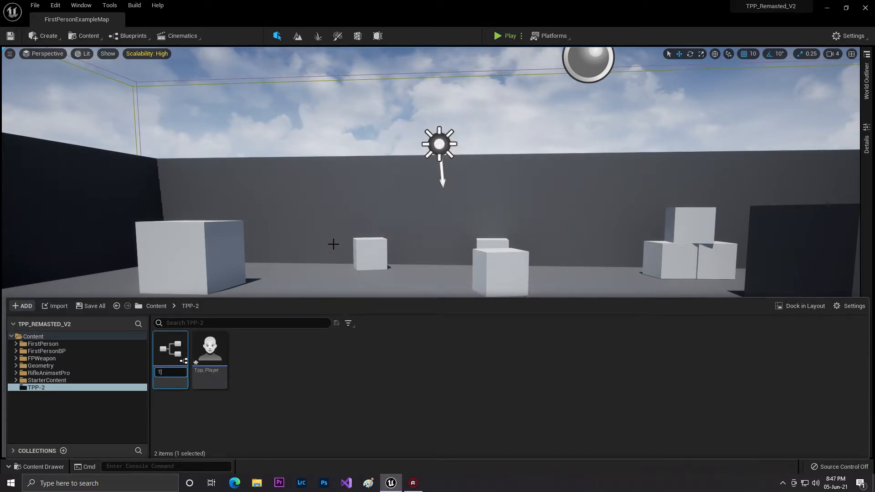
text(pp_GameMode)
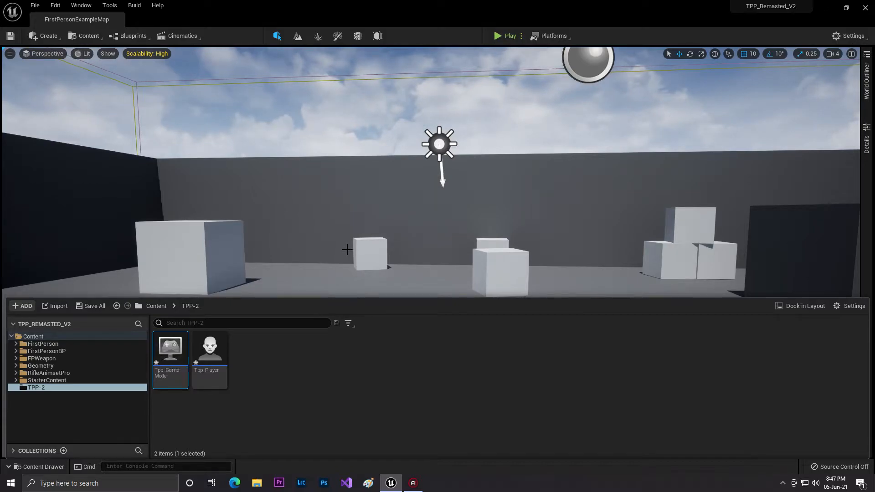
click(92, 305)
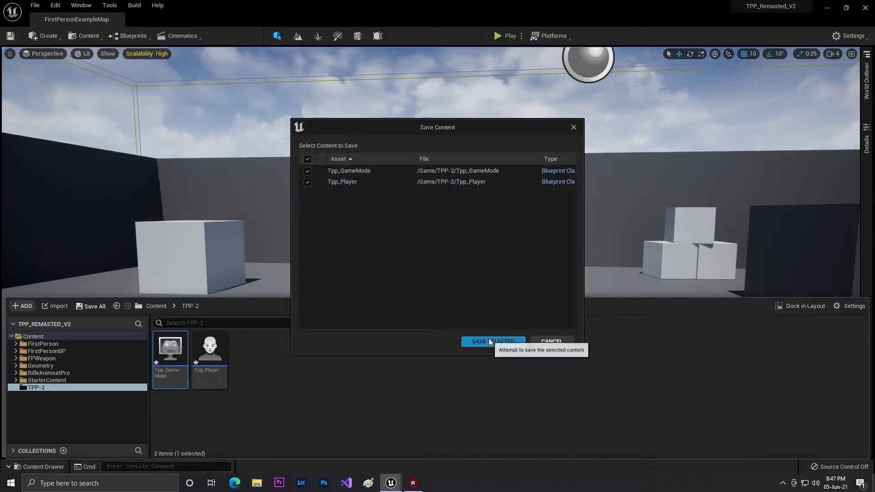
click(492, 341)
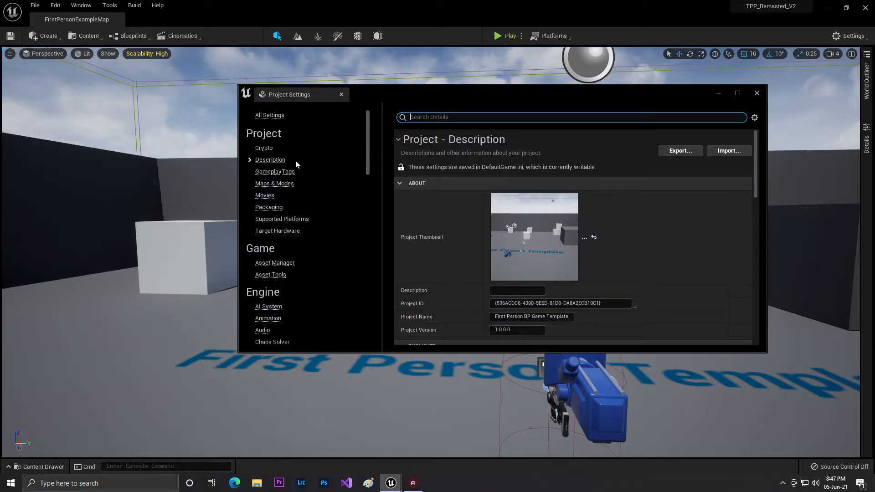
Step: Pick Tpp_GameMode as the default game mode under Maps & Modes, then close Project Settings
click(274, 183)
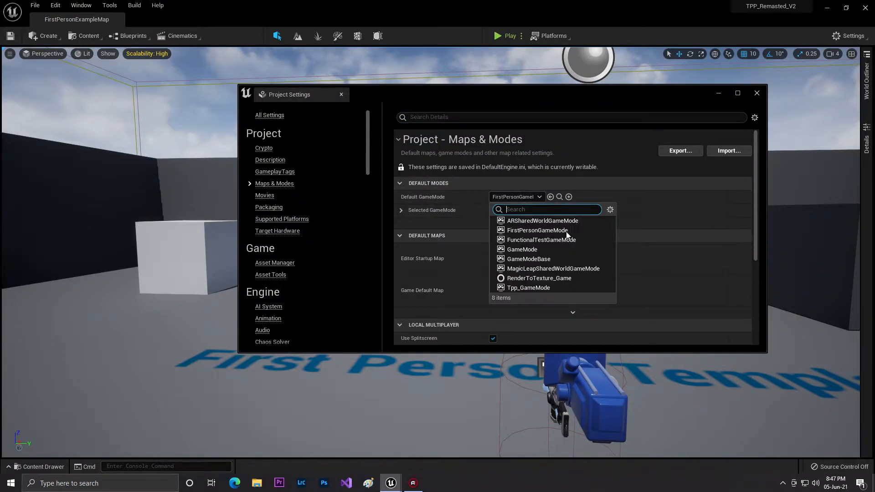
click(528, 288)
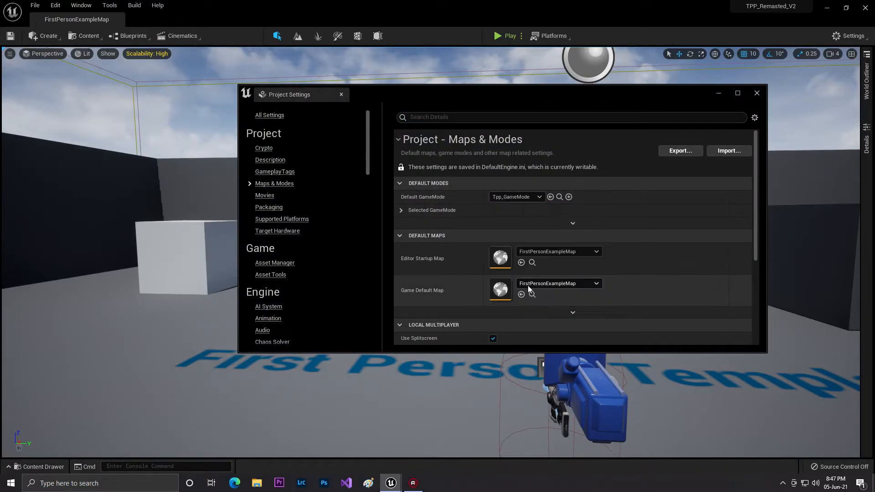
click(756, 93)
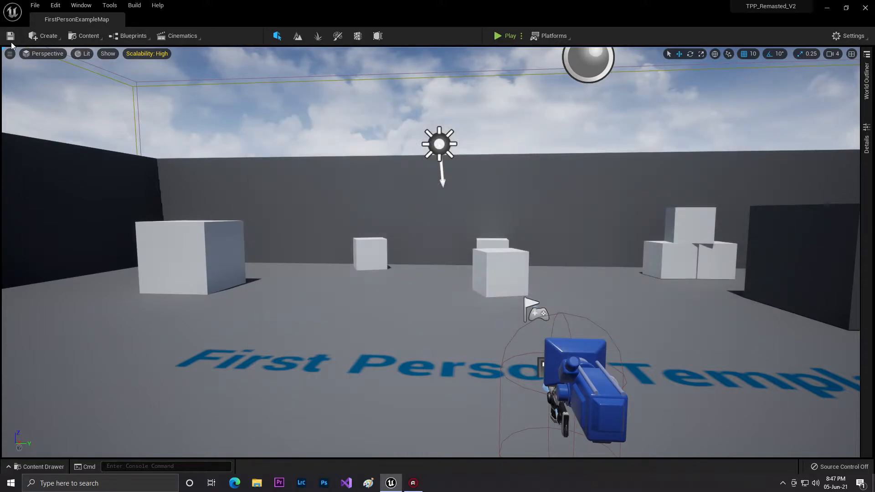
mouse_move(593, 174)
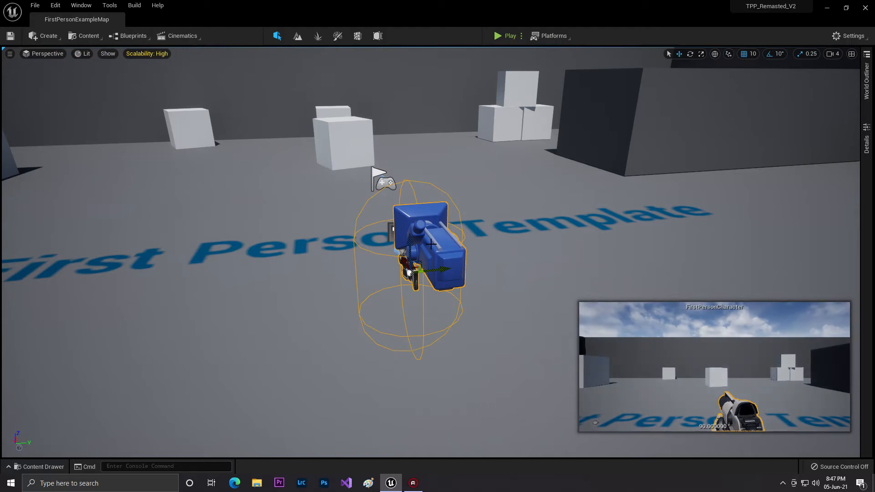
click(497, 36)
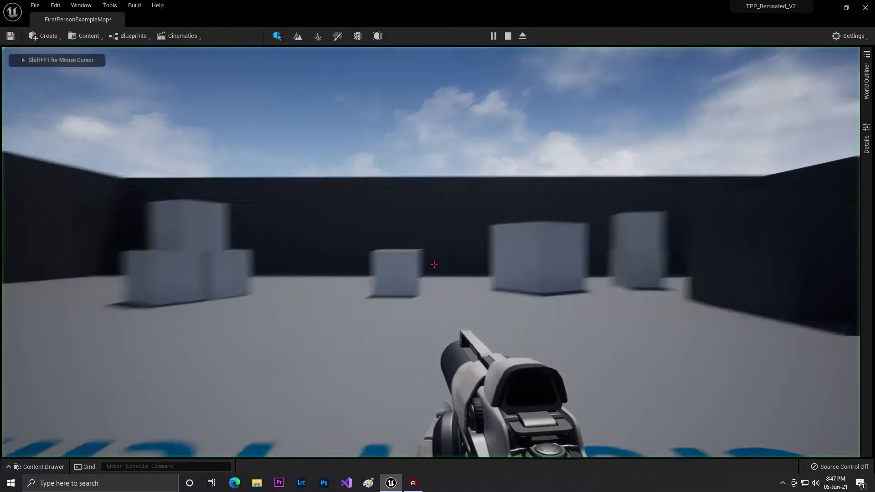
click(507, 36)
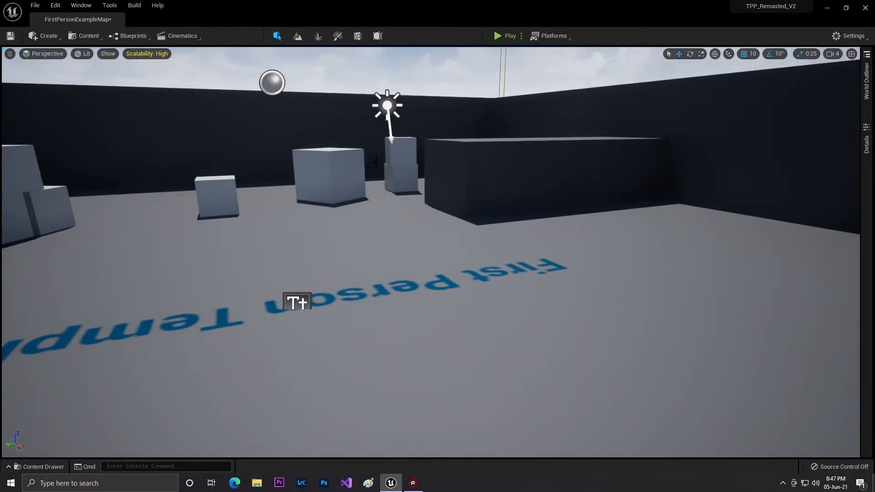
Step: Place a Player Start near the First Person Template text and briefly play-test the level
click(44, 36)
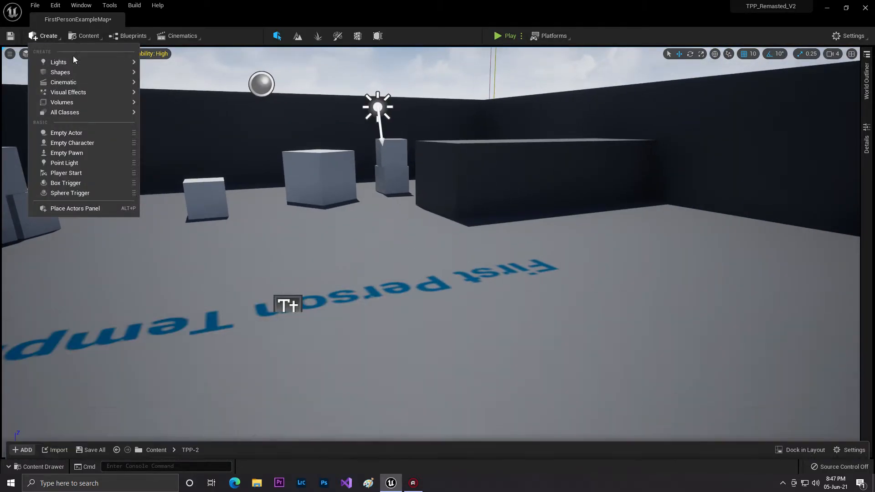
mouse_move(64, 162)
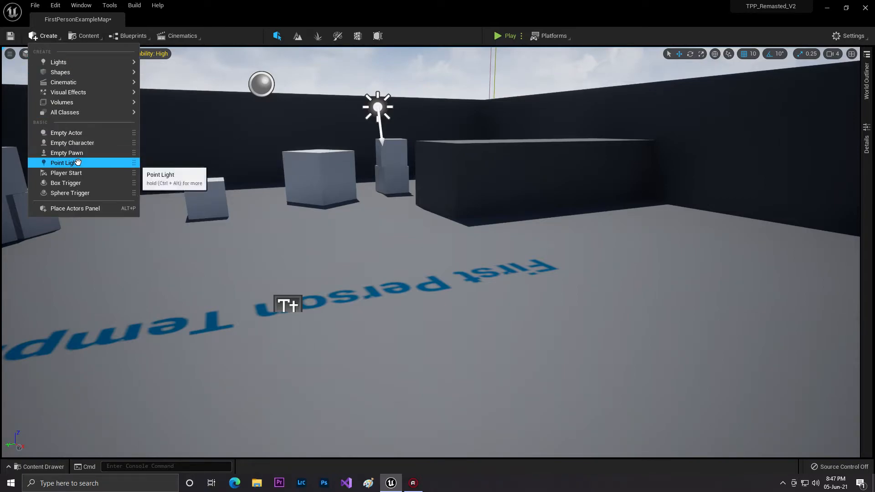
click(64, 162)
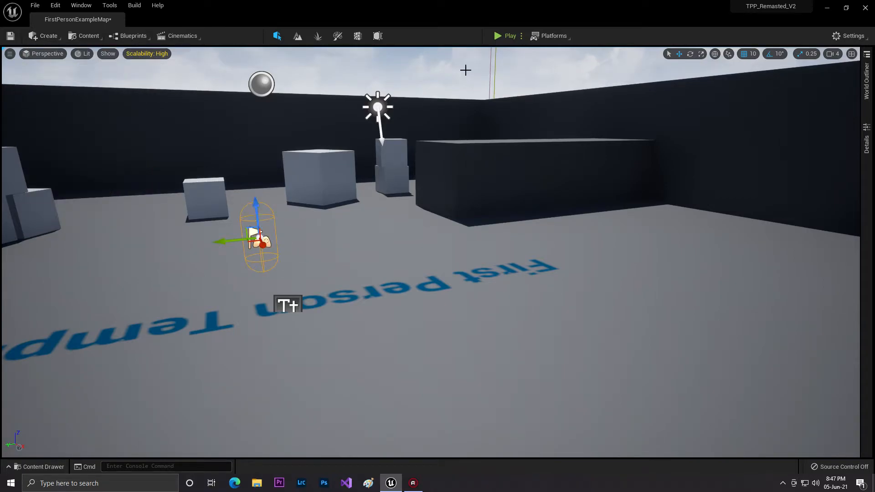
click(496, 35)
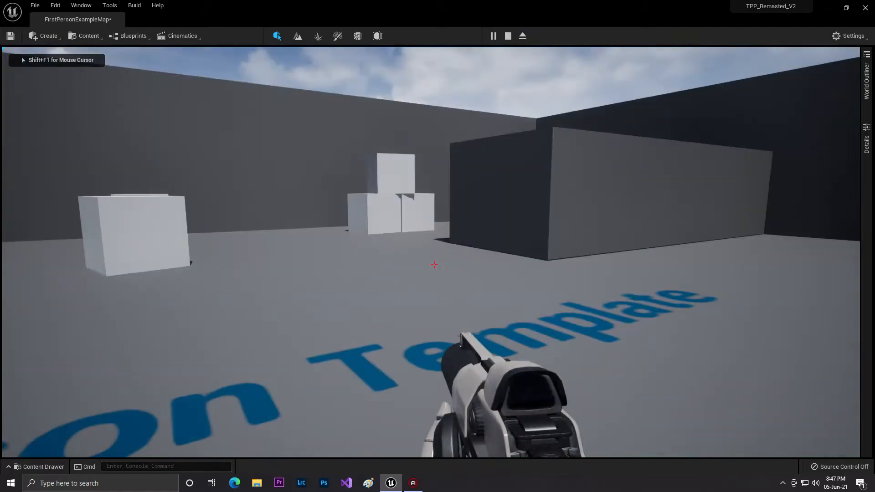
click(522, 35)
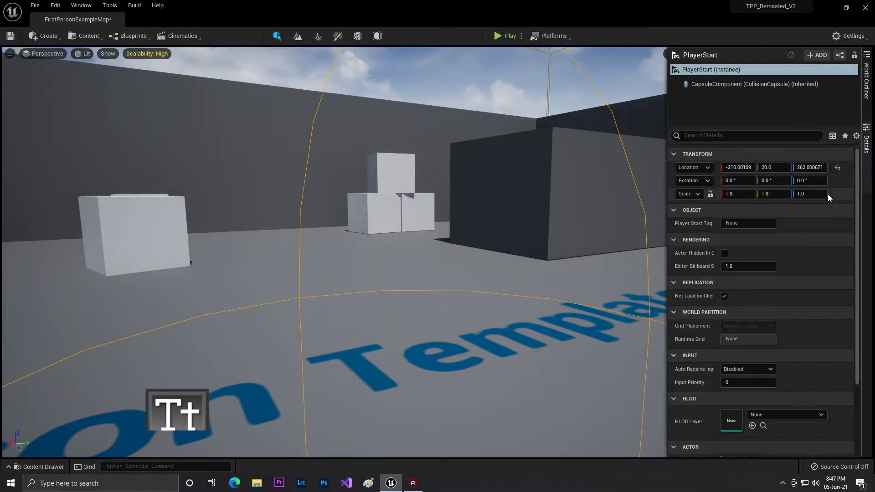
click(866, 83)
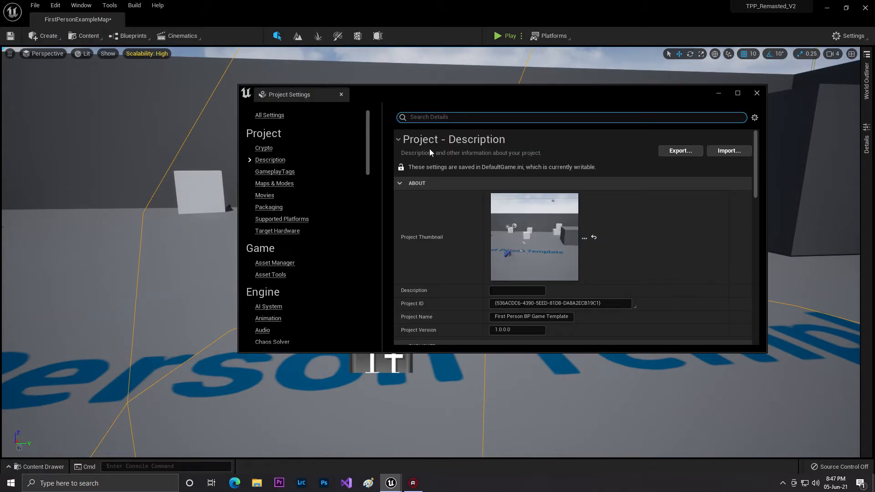
Step: Close Project Settings, save the level, and open the Tpp_GameMode blueprint editor
click(274, 183)
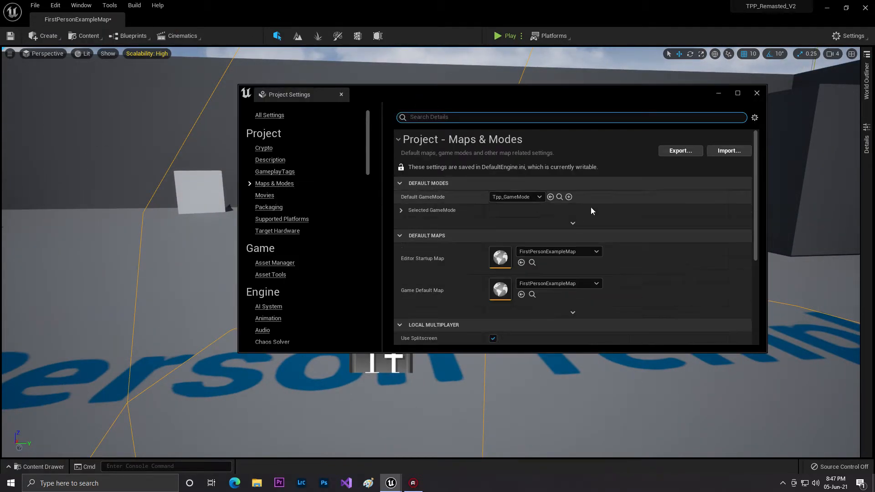
click(537, 196)
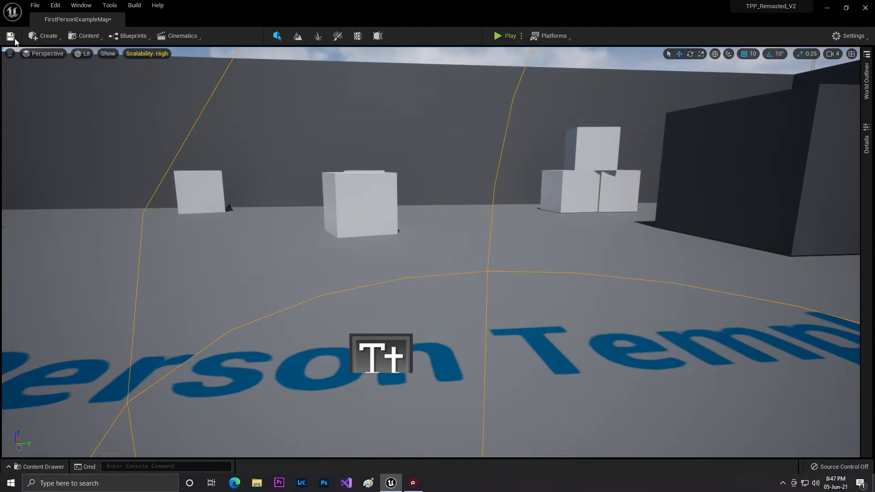
click(38, 467)
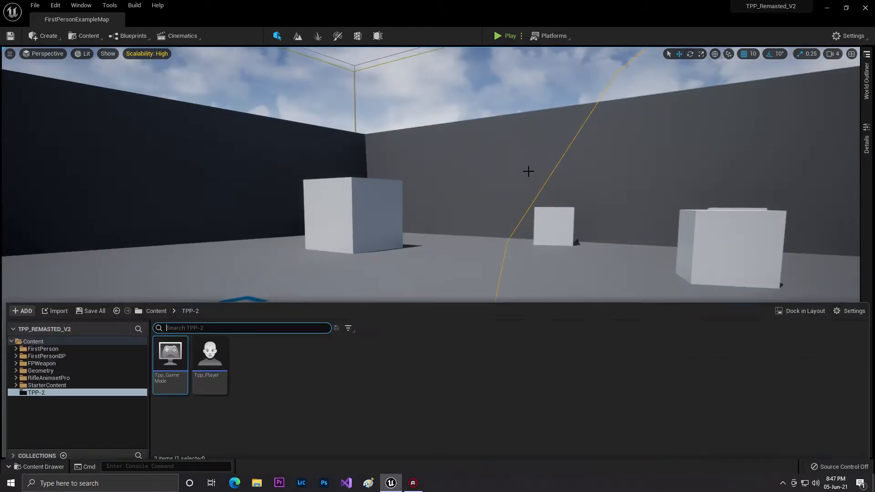
double_click(169, 351)
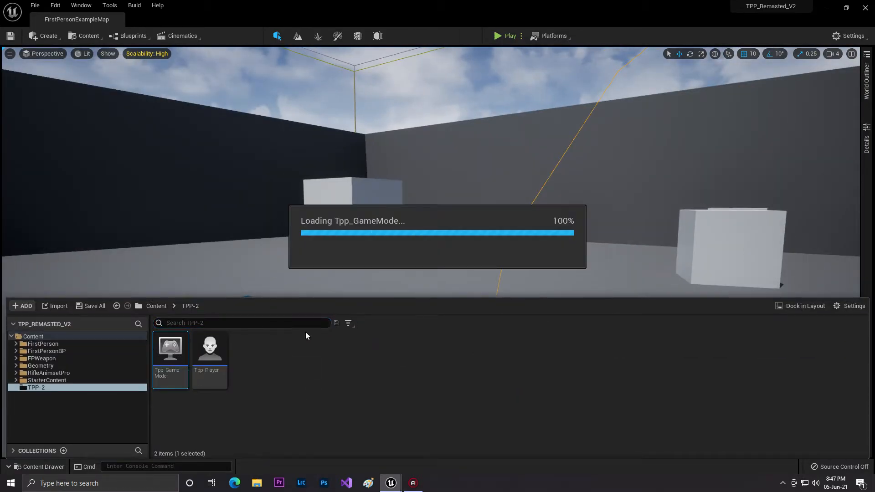
double_click(169, 347)
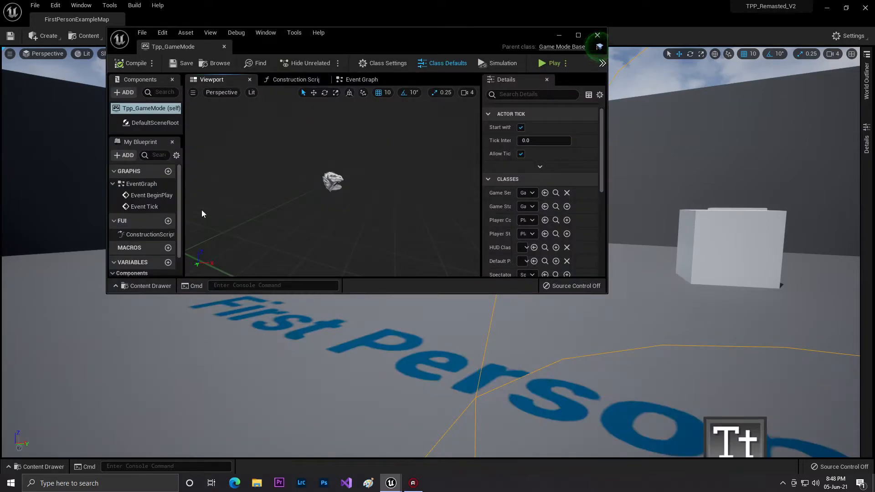
mouse_move(577, 35)
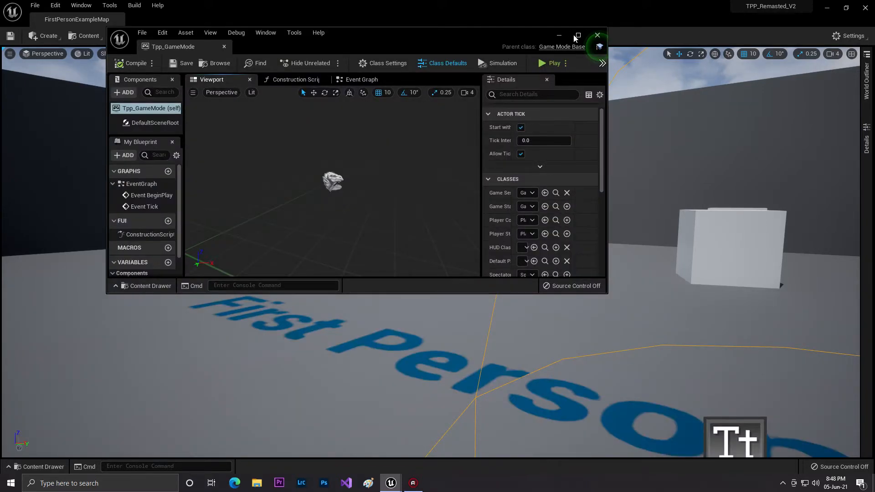
Step: In the maximized Tpp_GameMode editor, set Default Pawn Class to Tpp_Player
click(577, 35)
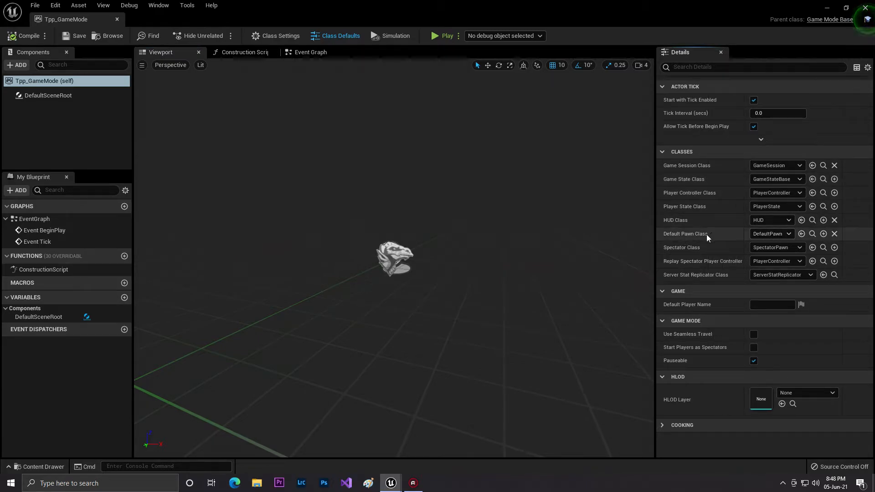
click(776, 247)
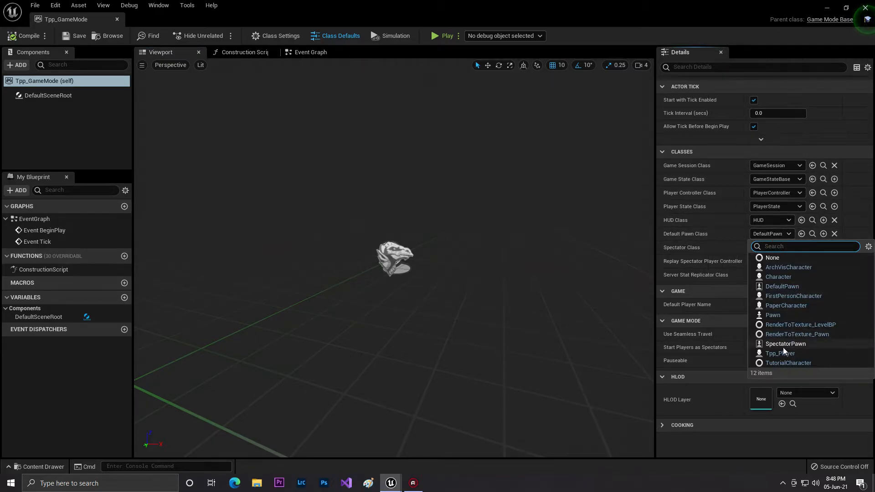
click(780, 353)
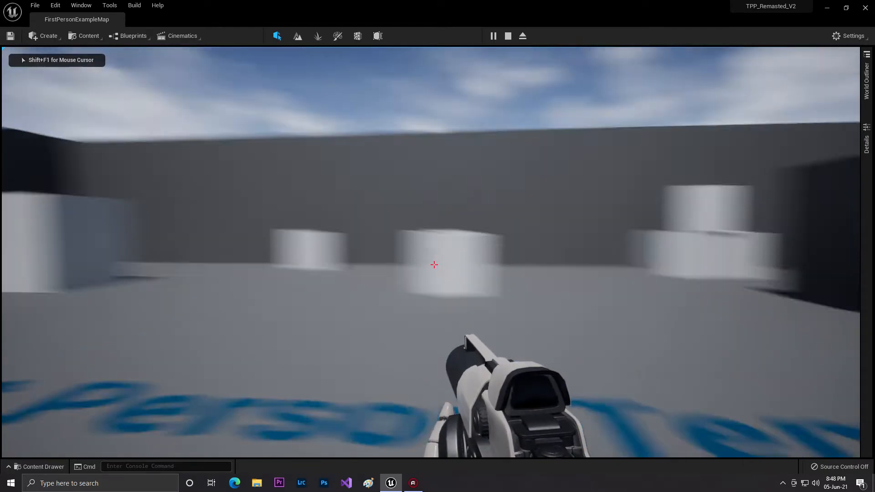
Step: End the play session and browse to the project's top-level Content folder
click(507, 35)
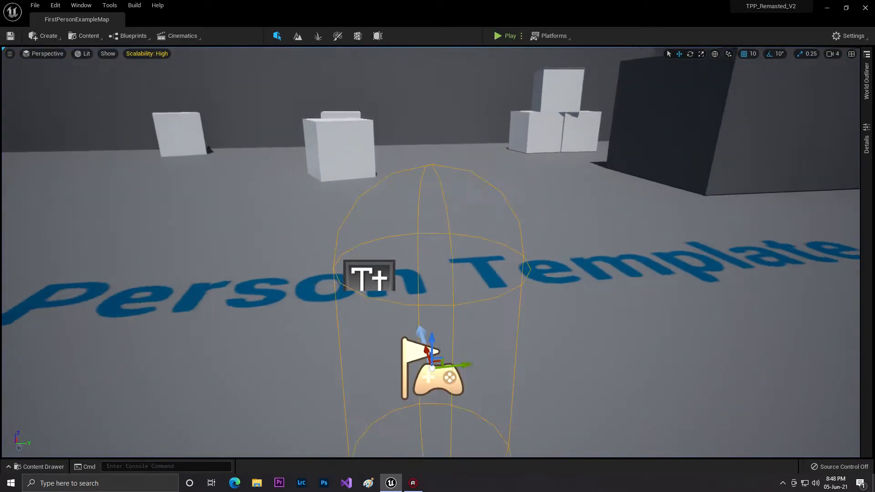
click(39, 466)
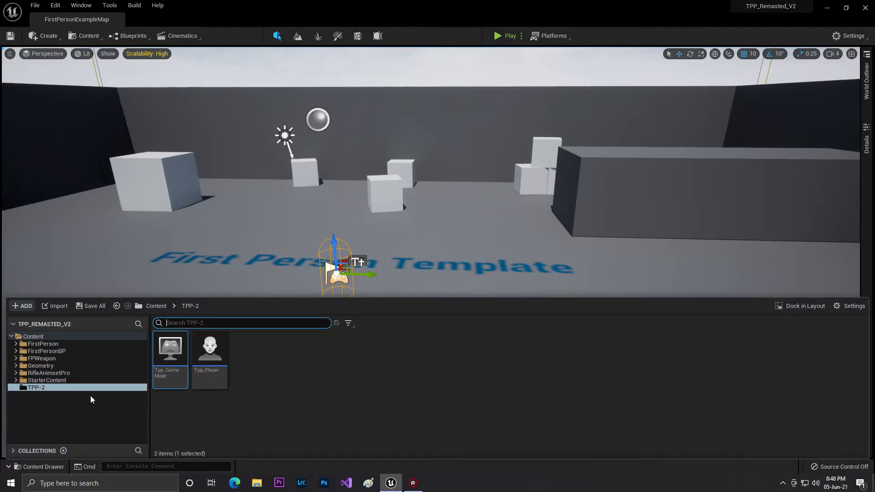
mouse_move(64, 375)
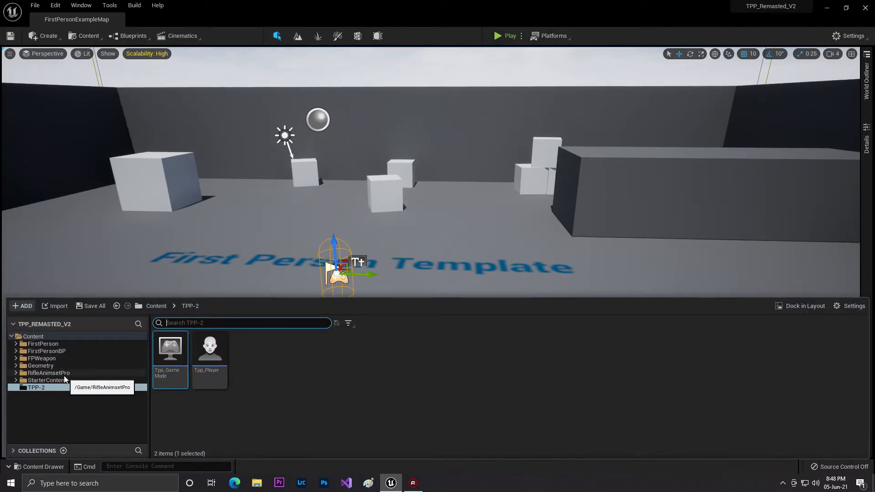
click(48, 373)
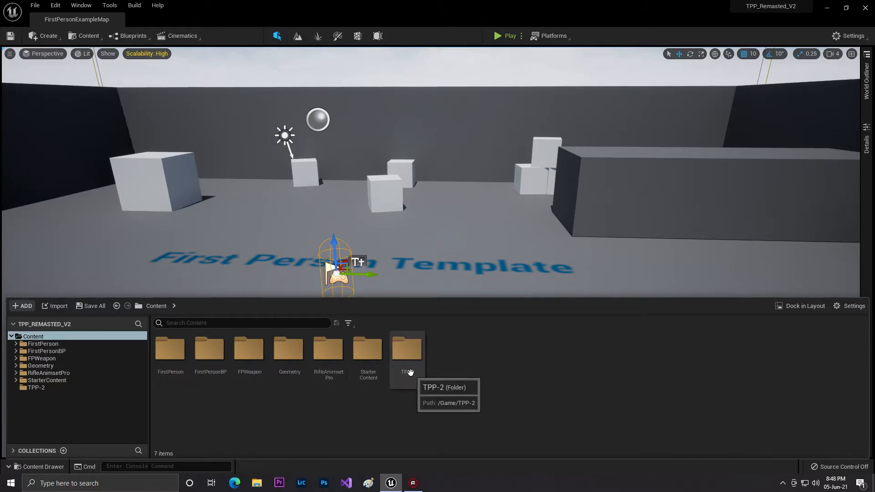
Step: Enter the TPP-2 folder and bring up the content browser's Settings view options
double_click(407, 349)
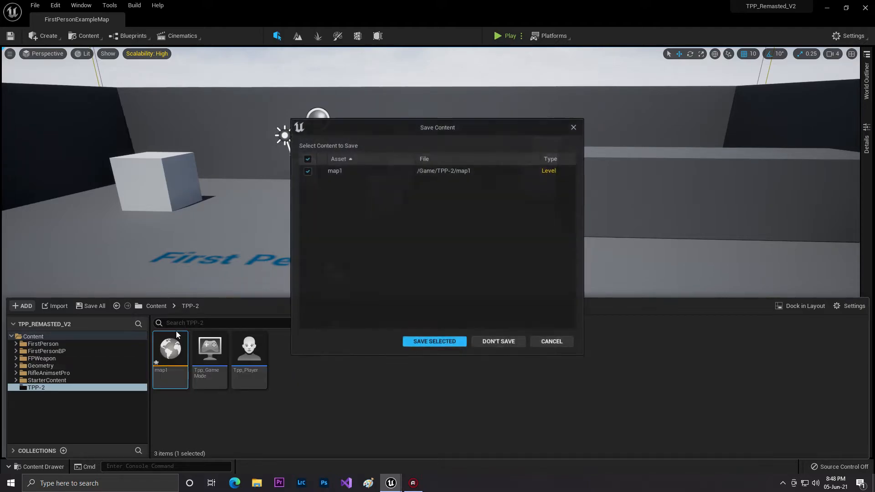
click(434, 341)
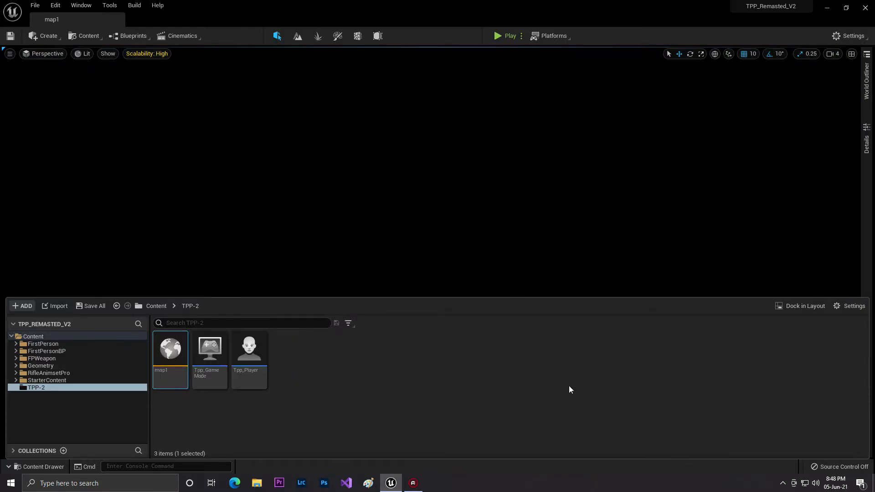
click(850, 306)
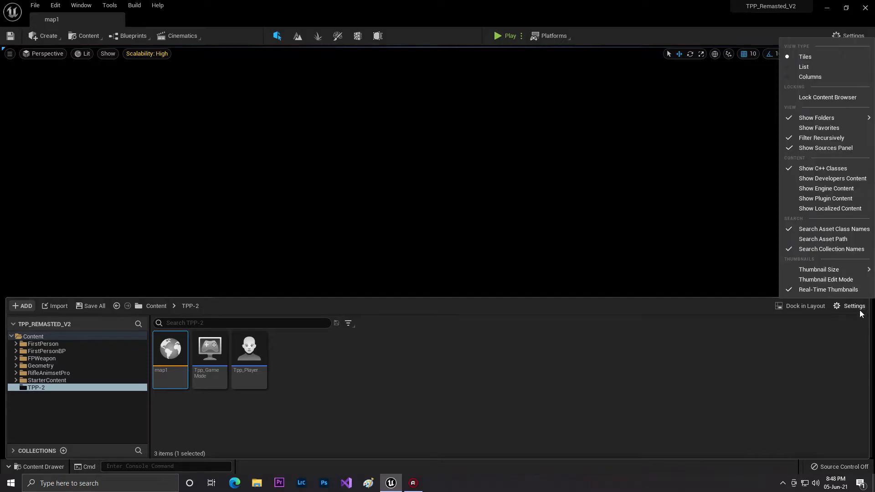
Step: Enable Show Engine Content, search Engine Content for 'sky', and drop BP_Sky_Sphere into map1
click(826, 188)
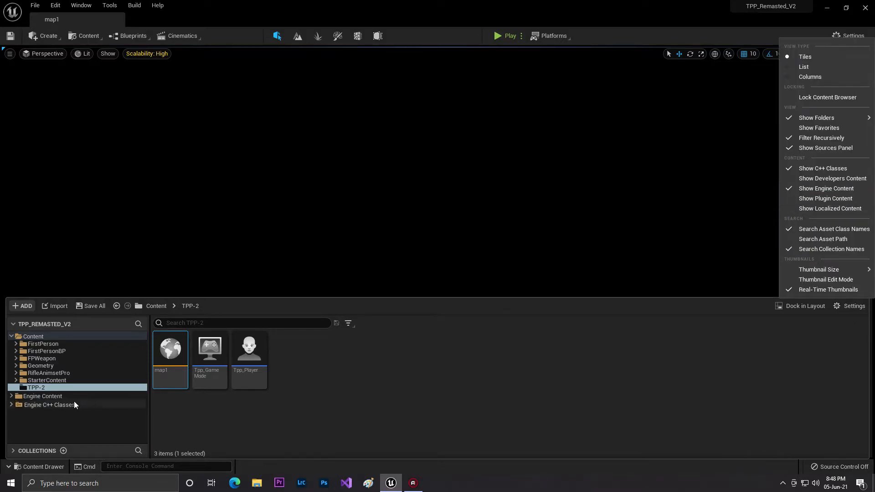
click(43, 395)
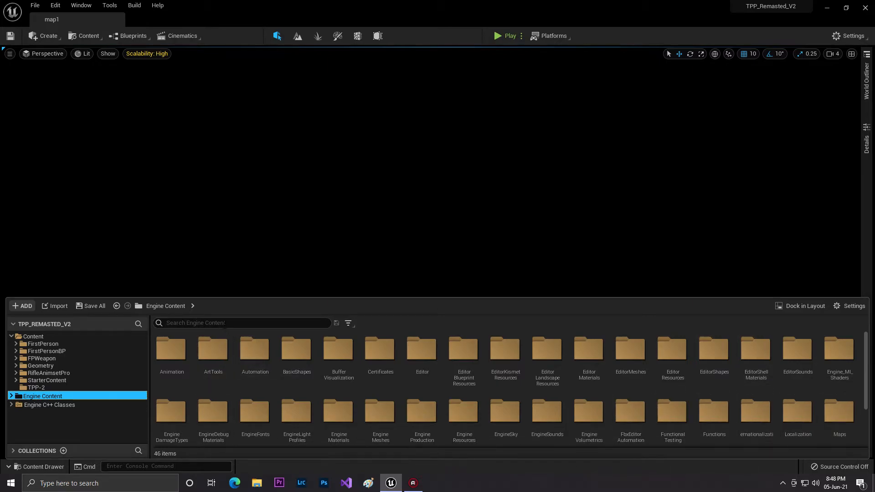
text(s)
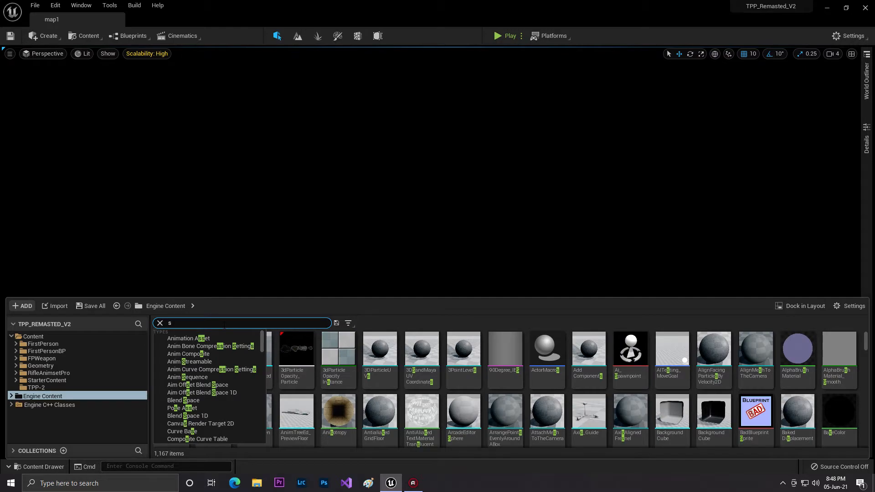
text(ky)
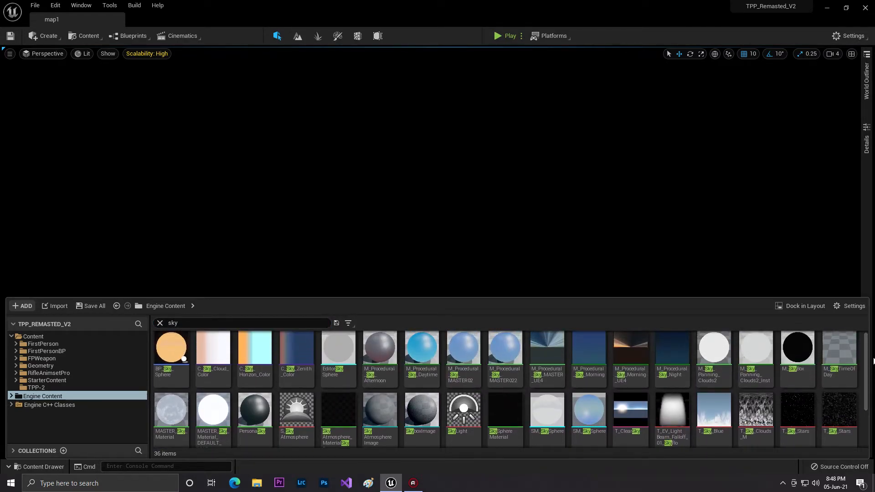
click(755, 348)
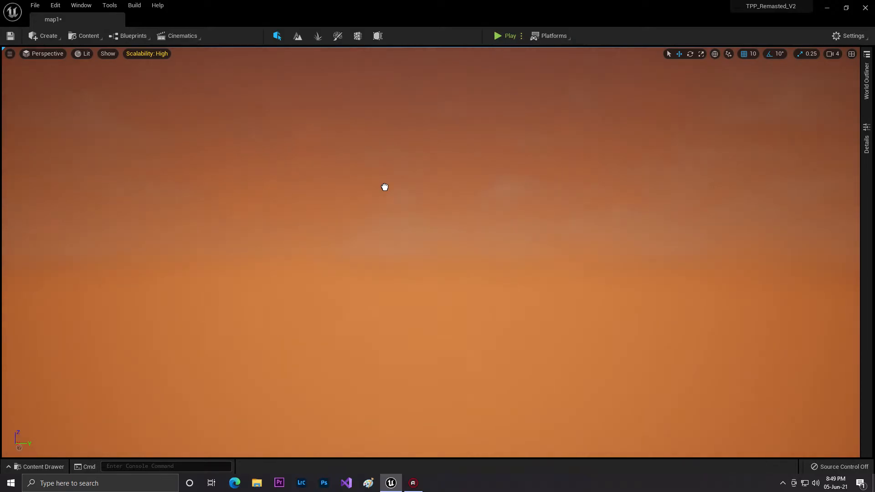
Step: Deselect in the viewport and return to a ground-level view of map1
click(406, 197)
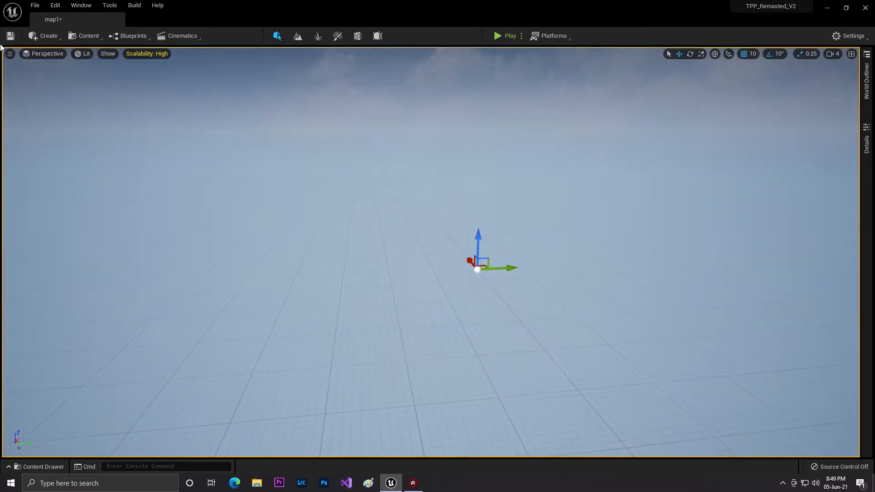
mouse_move(296, 36)
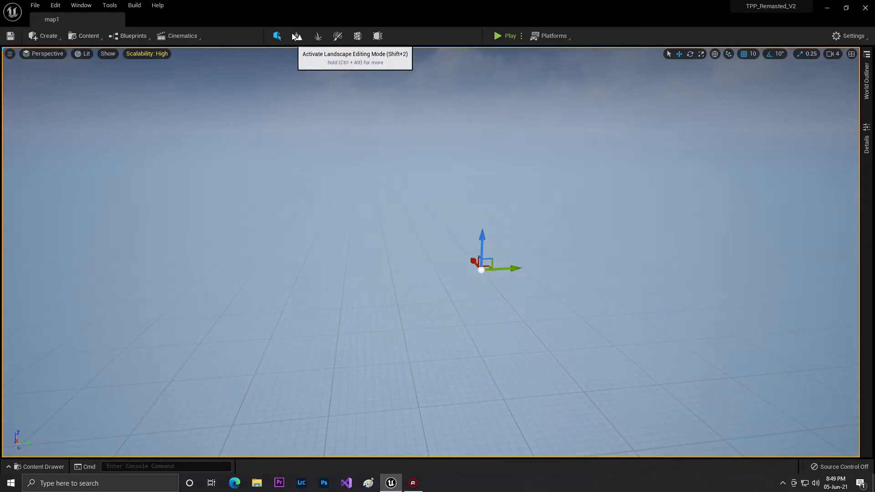
Step: Create a default flat landscape in map1 through Landscape Mode
click(296, 35)
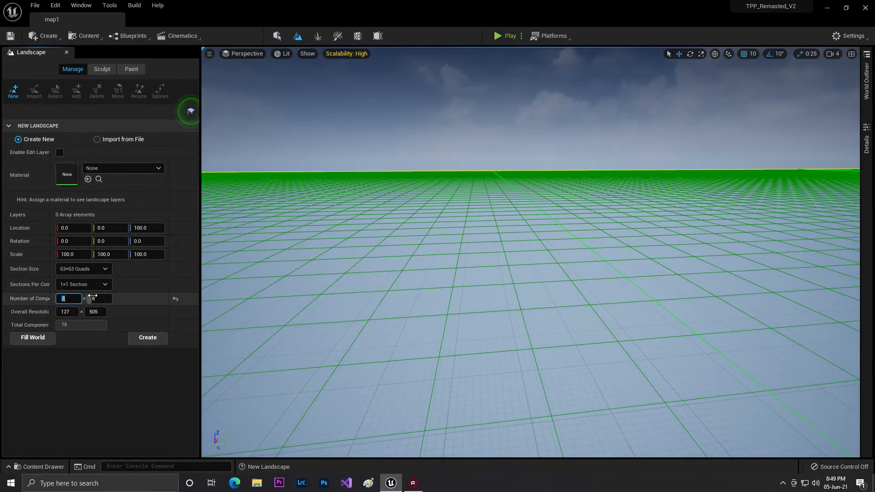
click(148, 337)
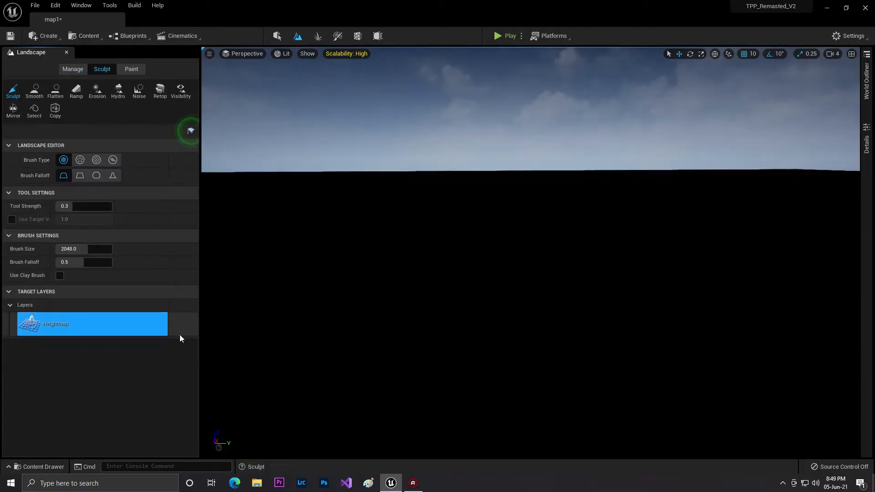
click(48, 36)
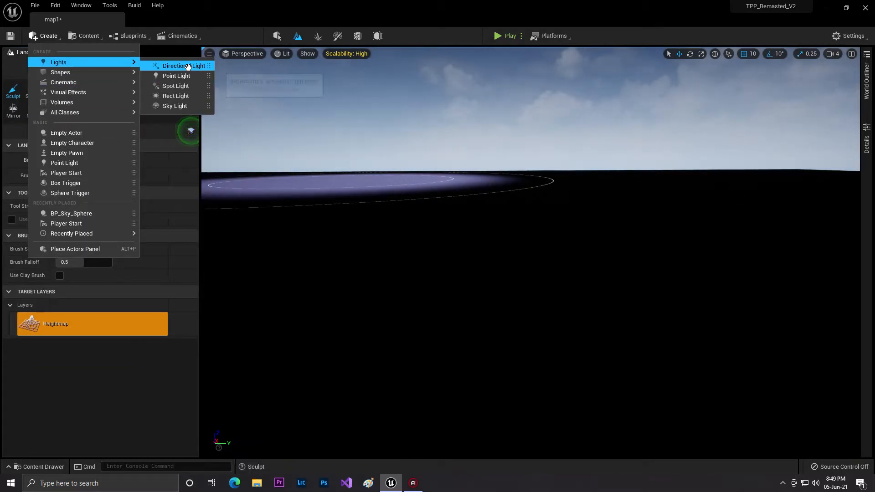
Step: Add a directional light, sky light and Player Start to map1
click(179, 66)
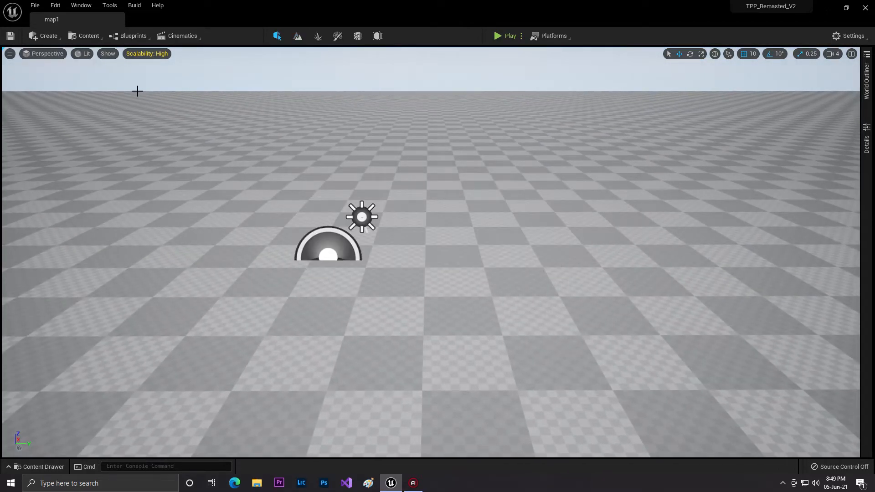
click(44, 36)
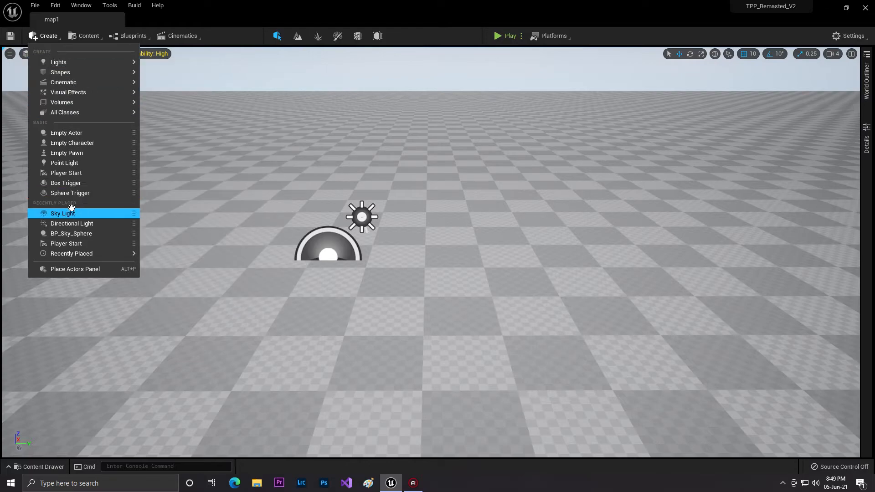
click(65, 244)
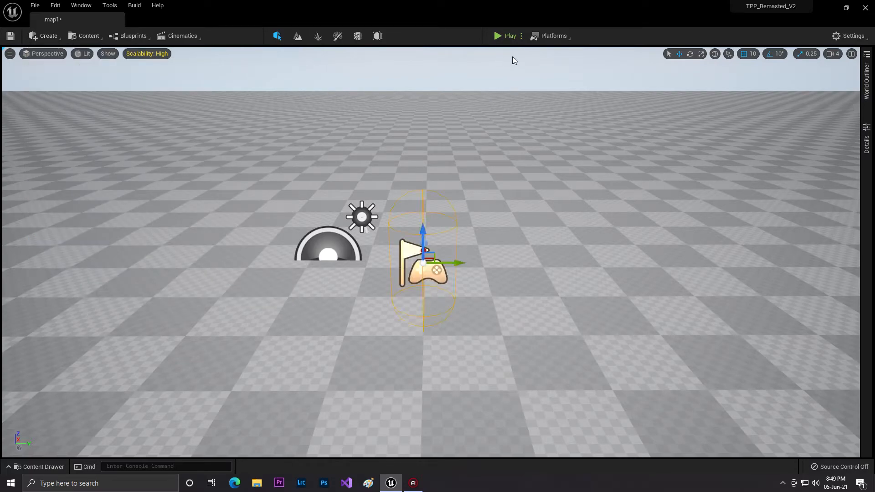
Step: Select BP_Sky_Sphere so the sky refreshes, and show the Content Drawer
click(496, 36)
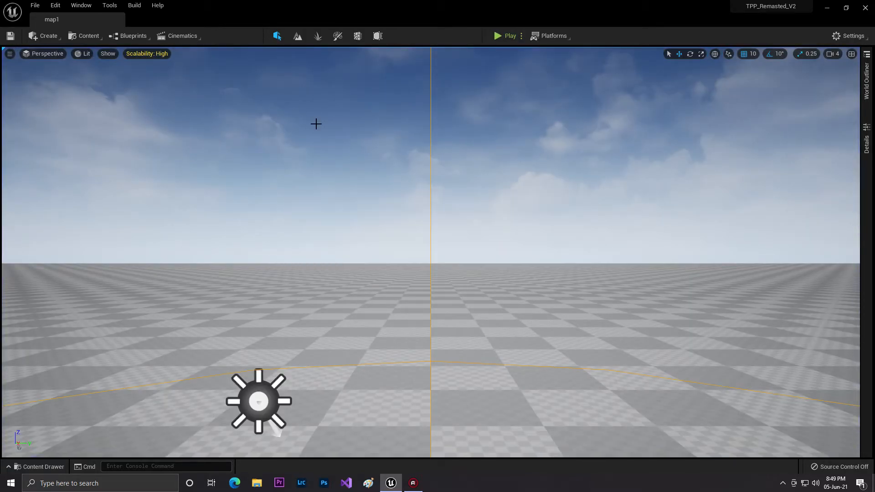
click(38, 466)
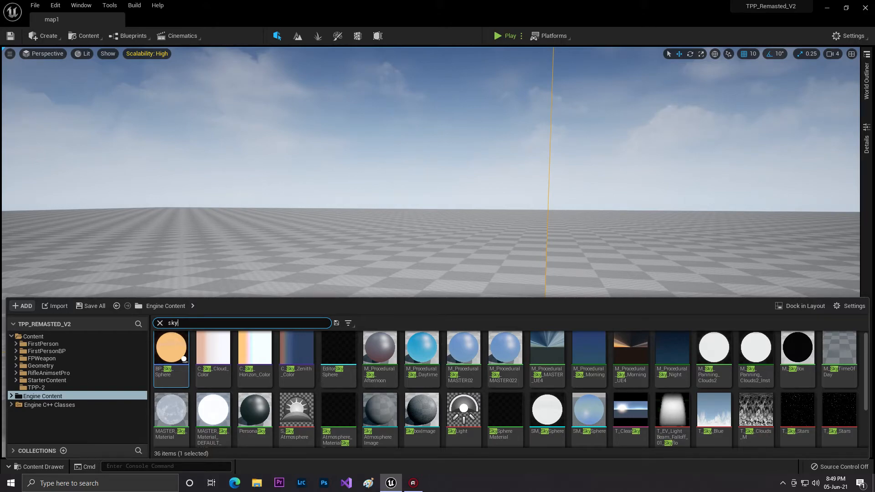
Step: Untick Show Engine Content in the Content Browser settings
click(850, 306)
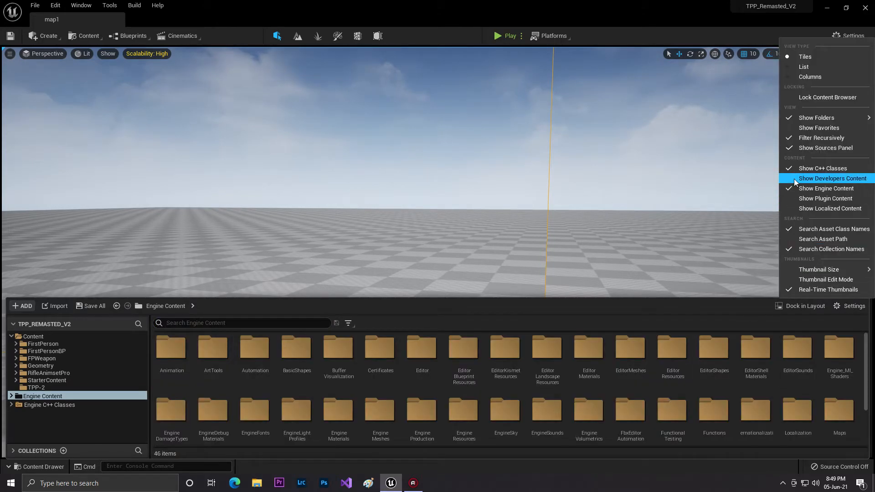
click(826, 188)
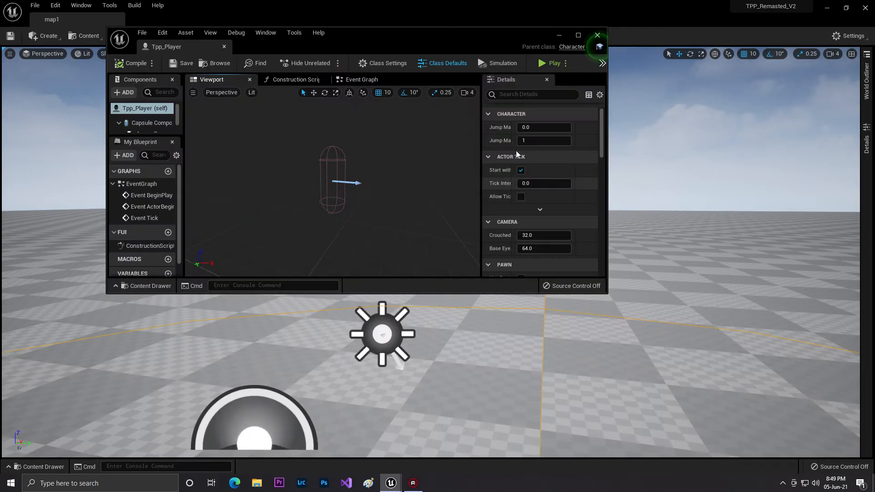
Step: Give Tpp_Player's Mesh SK_Mannequin with Location Z -90 and Rotation Z -90
click(577, 34)
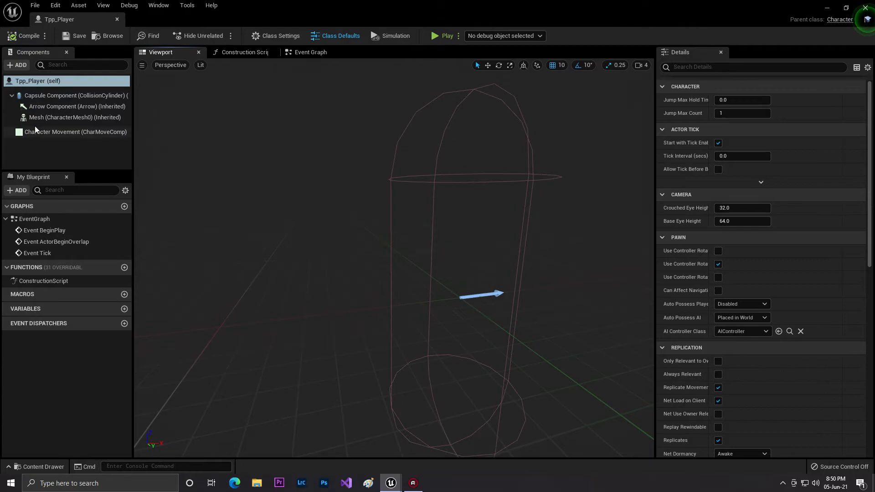
click(74, 117)
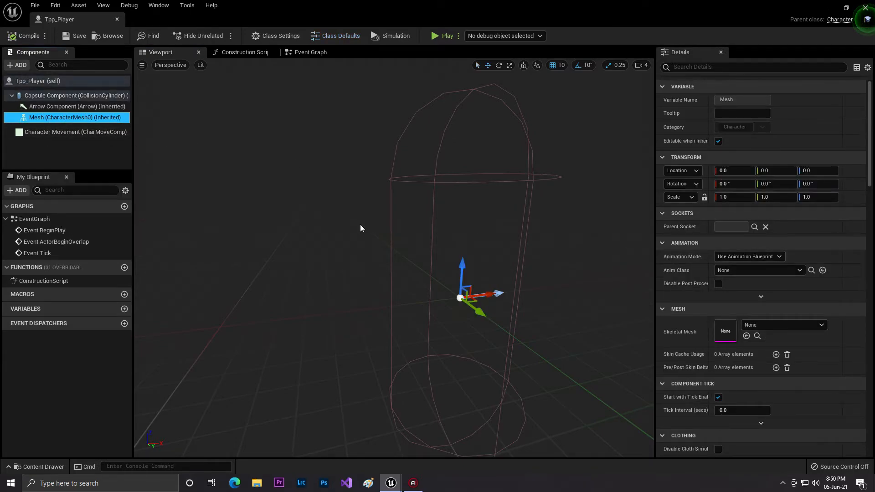
click(820, 325)
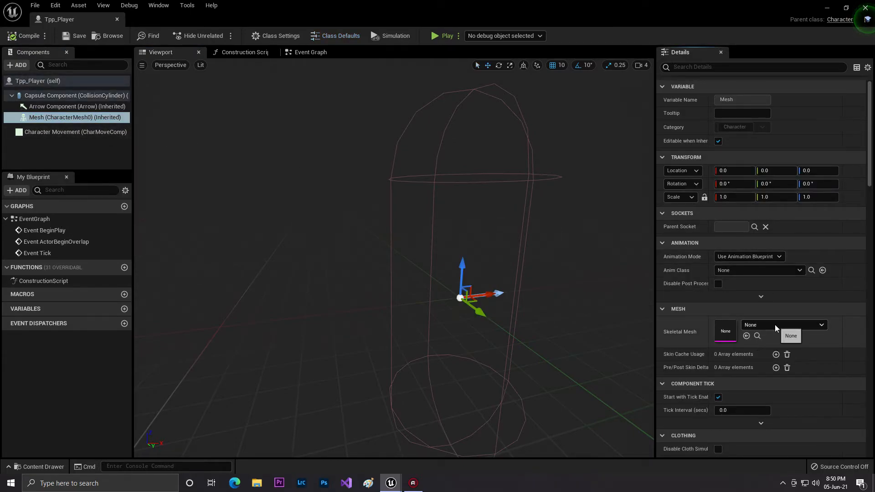
click(791, 335)
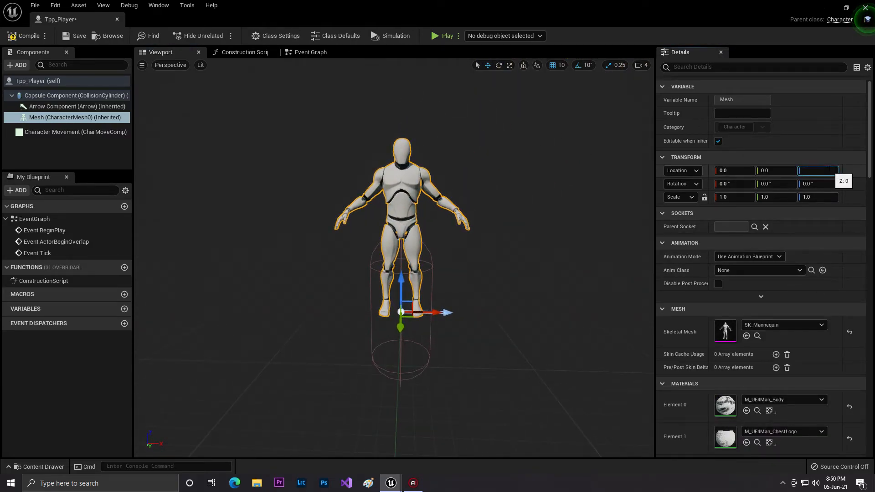
text(-90)
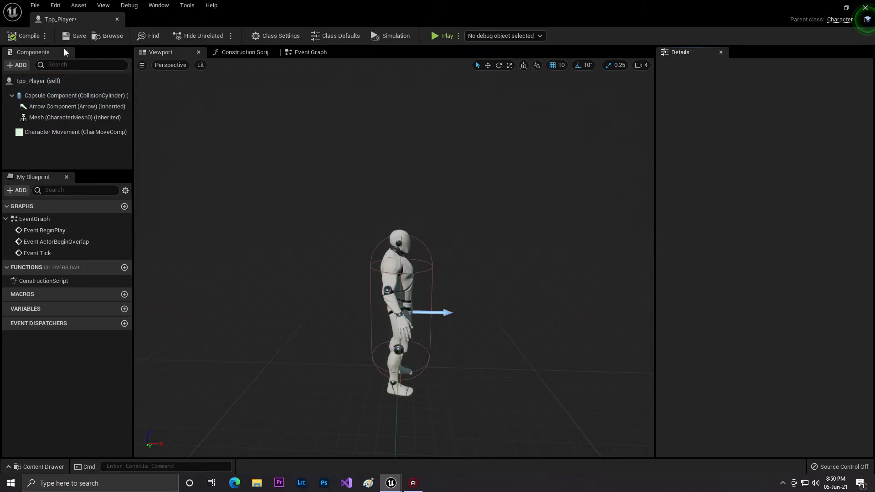
click(74, 117)
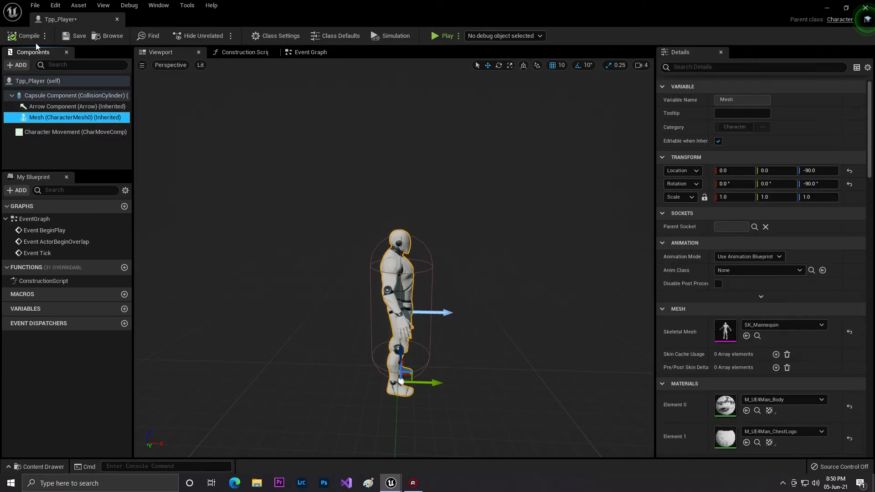
Step: Add a SpringArm component at Location Z 170 with Rotation Z 90
click(17, 64)
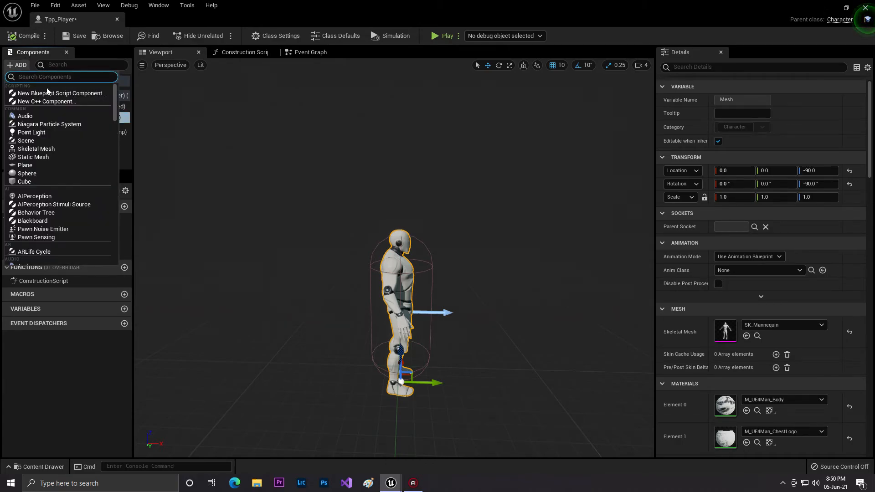
text(sp)
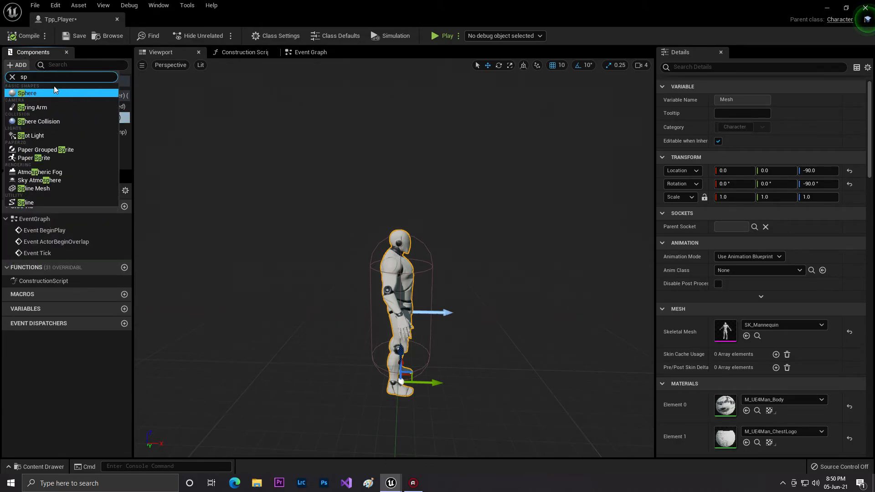
click(32, 107)
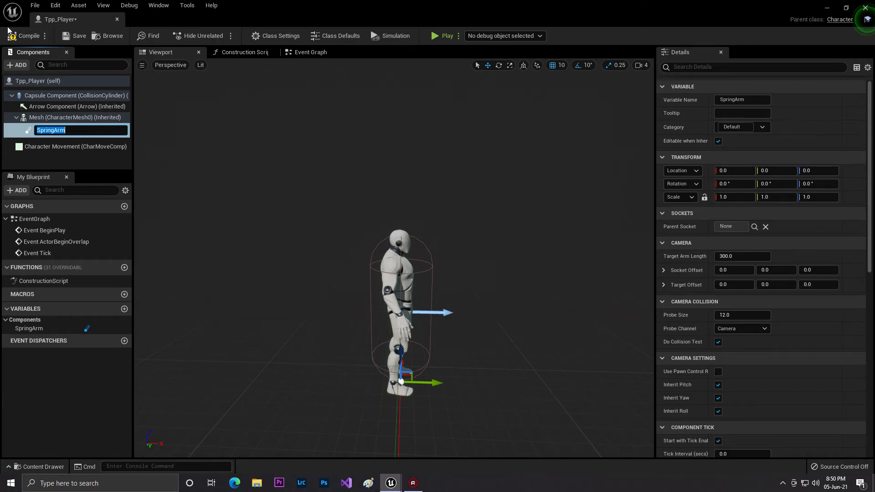
key(Return)
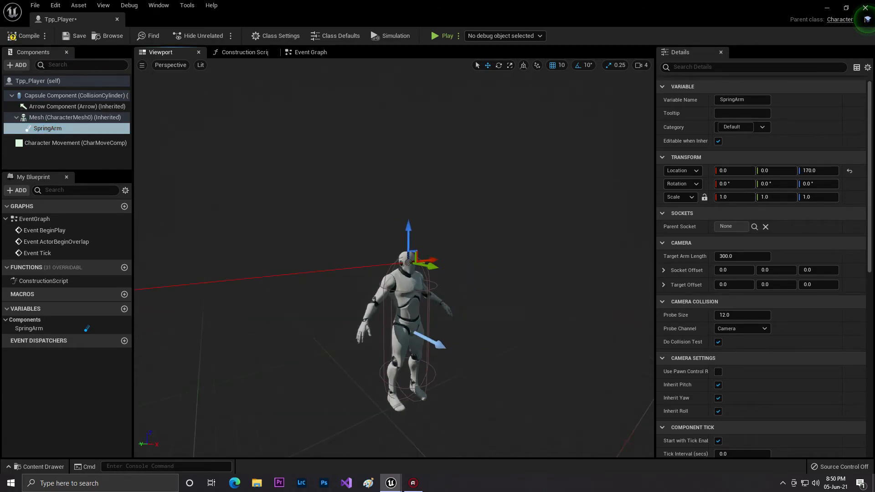
triple_click(817, 184)
text(90)
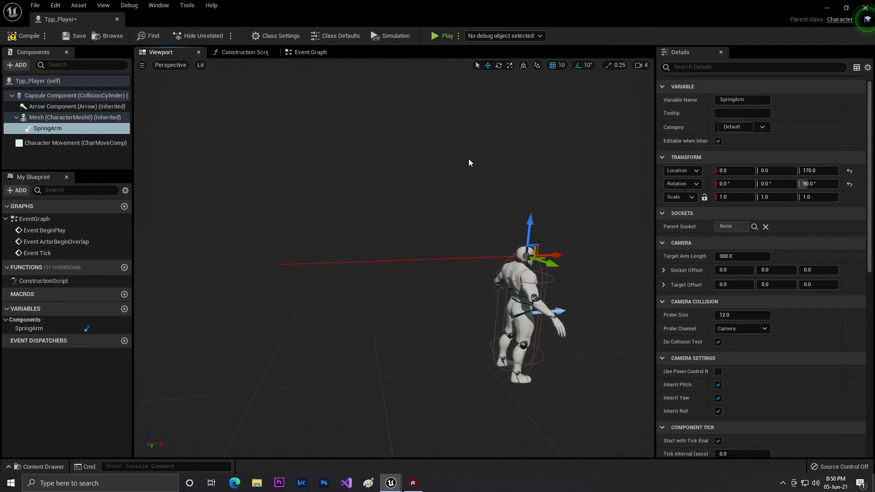
mouse_move(47, 129)
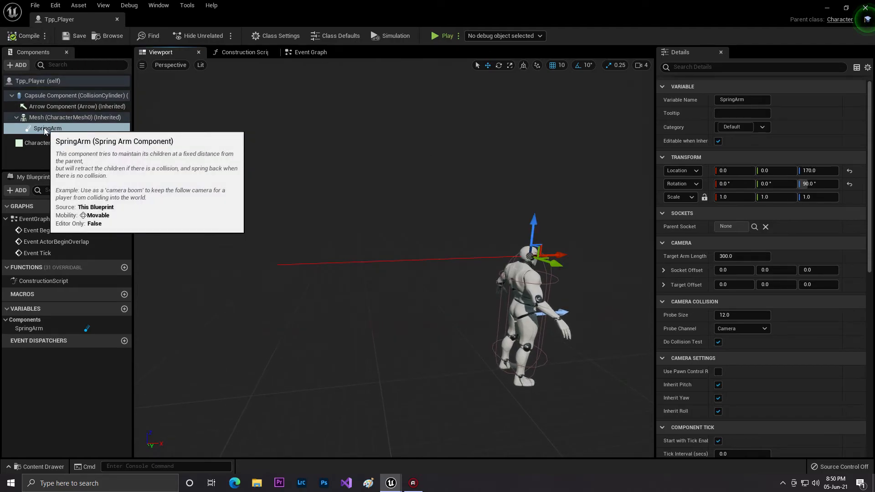
Step: Attach a camera named maincam under SpringArm and compile the blueprint
click(18, 65)
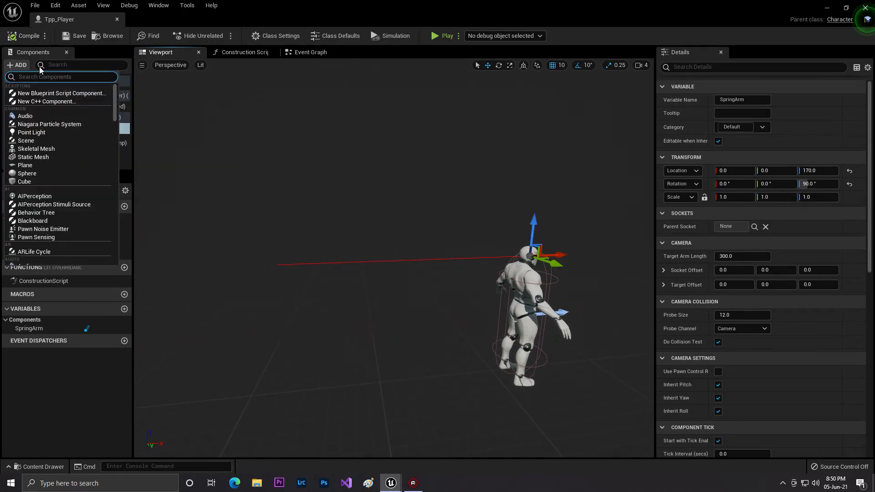
text(c)
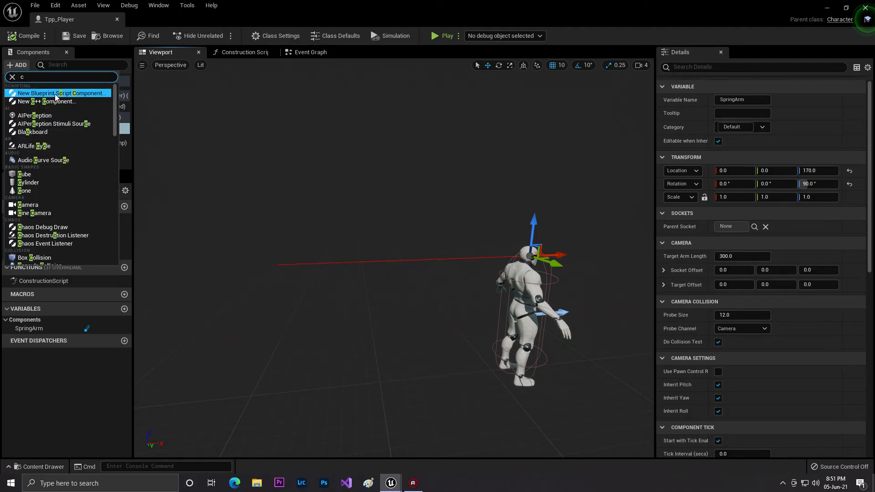
text(cam)
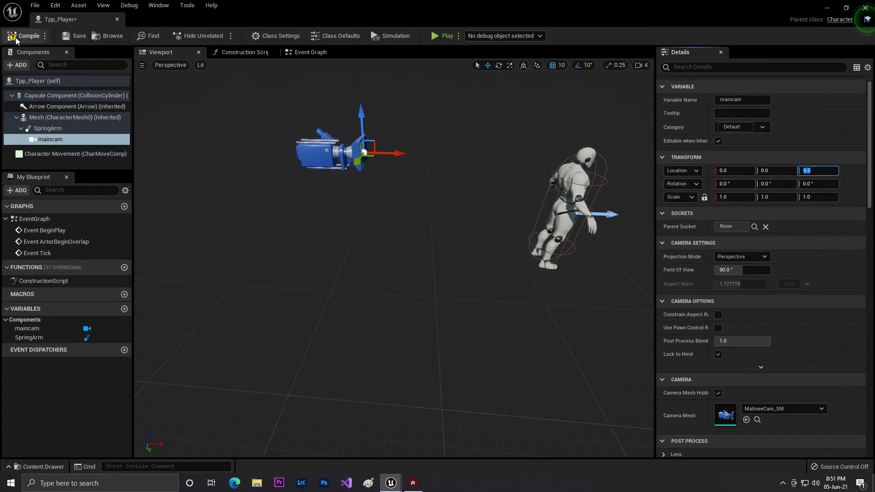
click(47, 128)
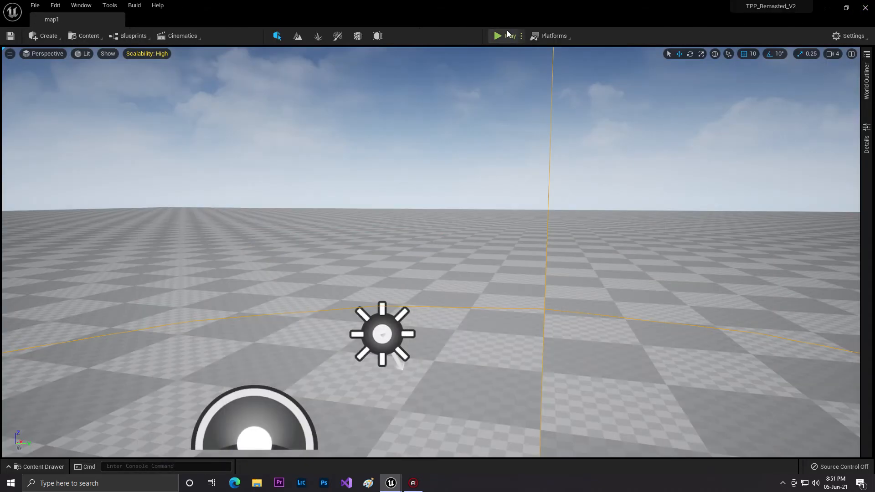
Step: Play map1 and take control to see the mannequin from behind
click(496, 35)
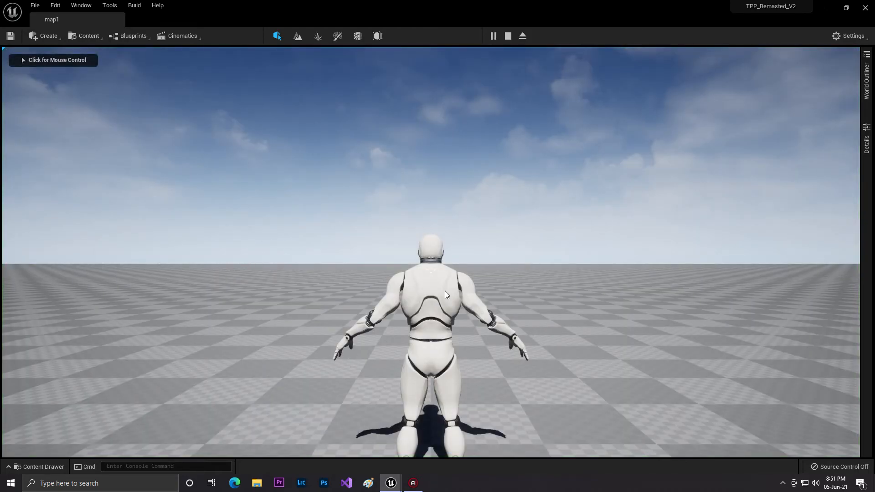
click(507, 36)
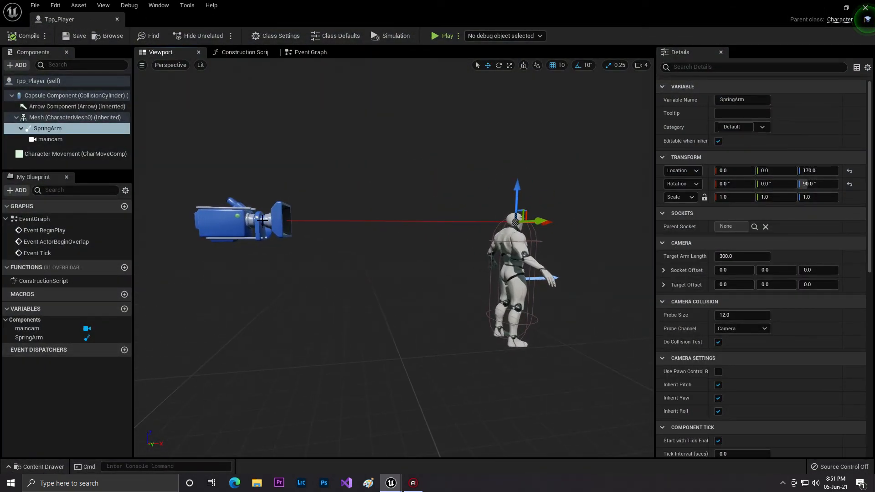
Step: Enable Use Pawn Control Rotation on SpringArm, compile, and return to map1
click(50, 139)
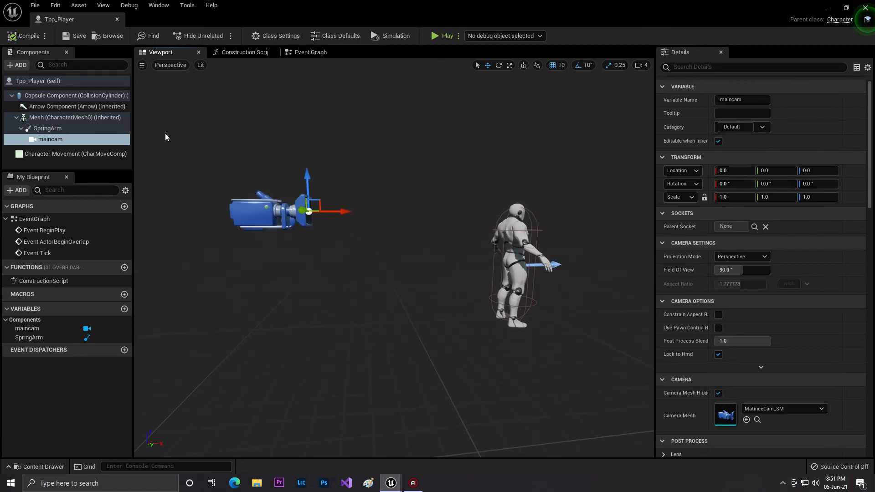
click(48, 128)
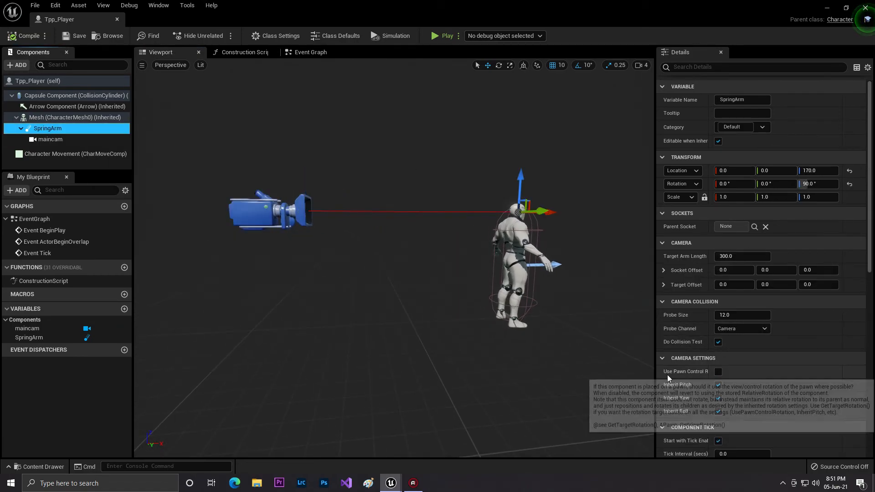
click(718, 371)
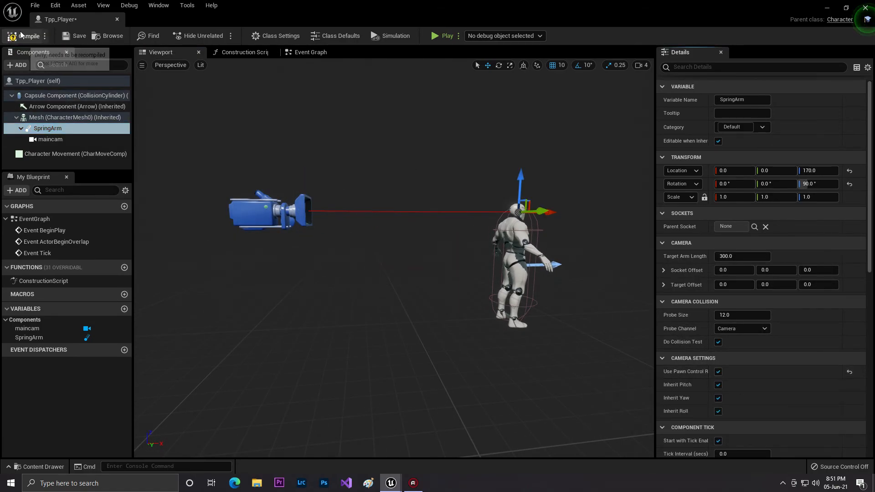
click(27, 35)
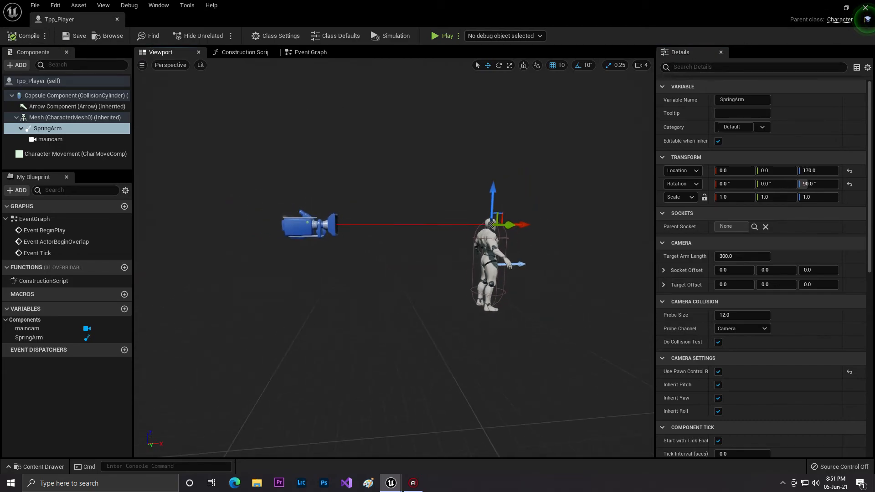
click(277, 52)
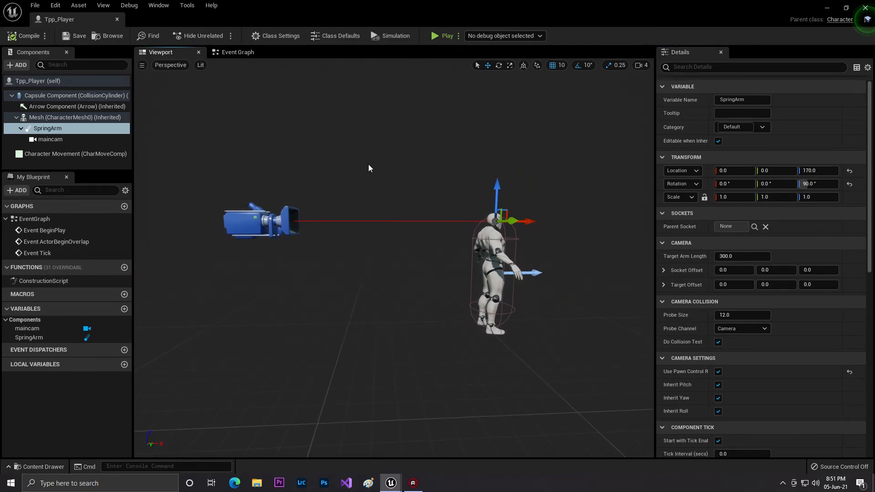
click(237, 52)
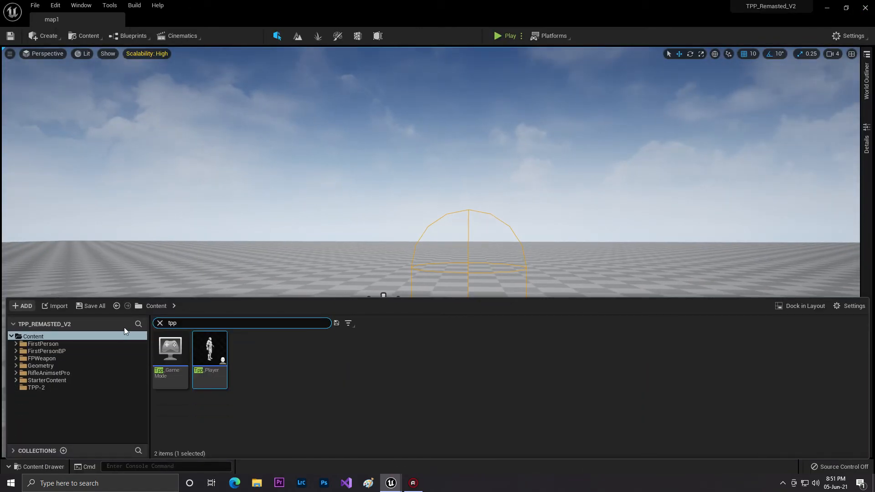
Step: Clear the Content Drawer search and browse the FirstPersonBP folder to open FirstPersonCharacter
click(160, 323)
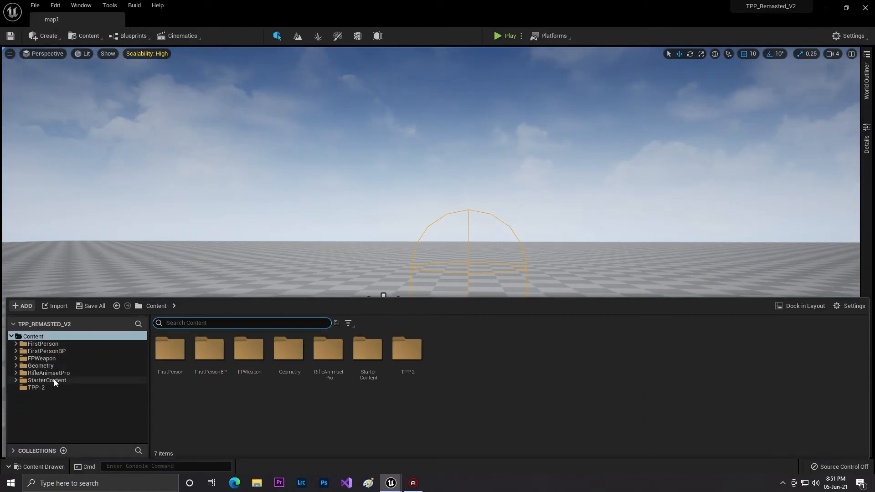
click(46, 351)
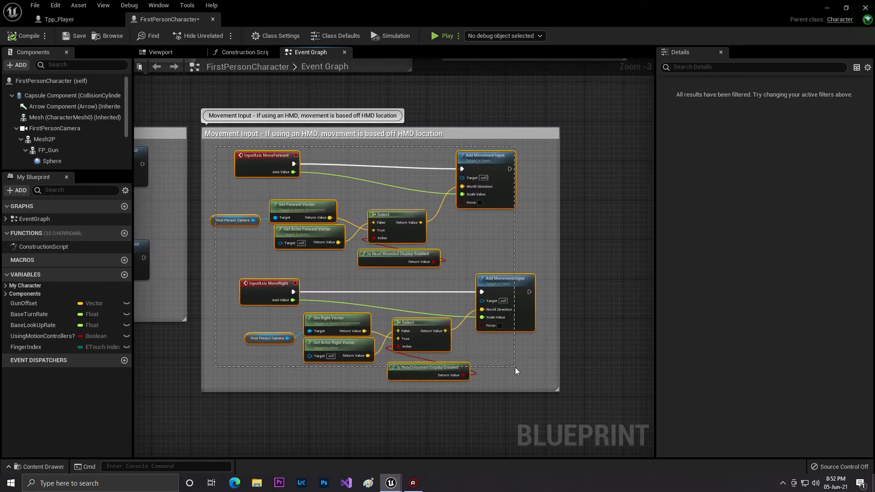
Step: Copy the movement input nodes into Tpp_Player, compile the blueprint and save the level
right_click(515, 371)
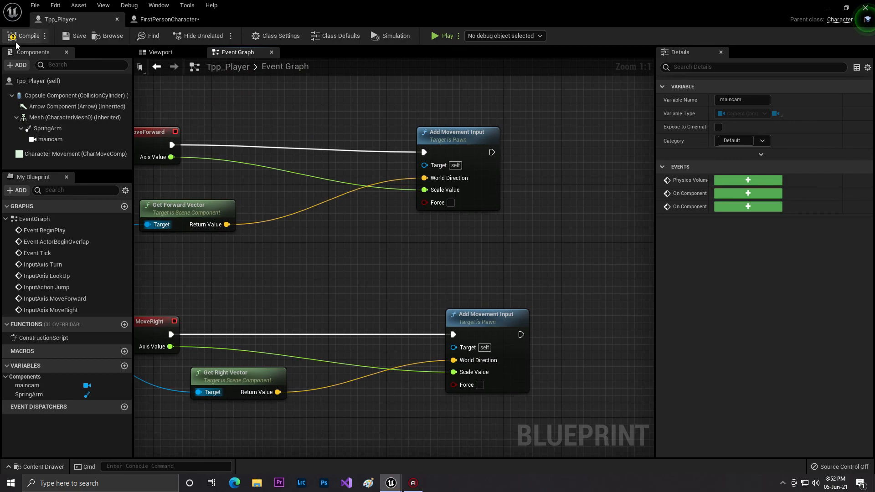
click(27, 36)
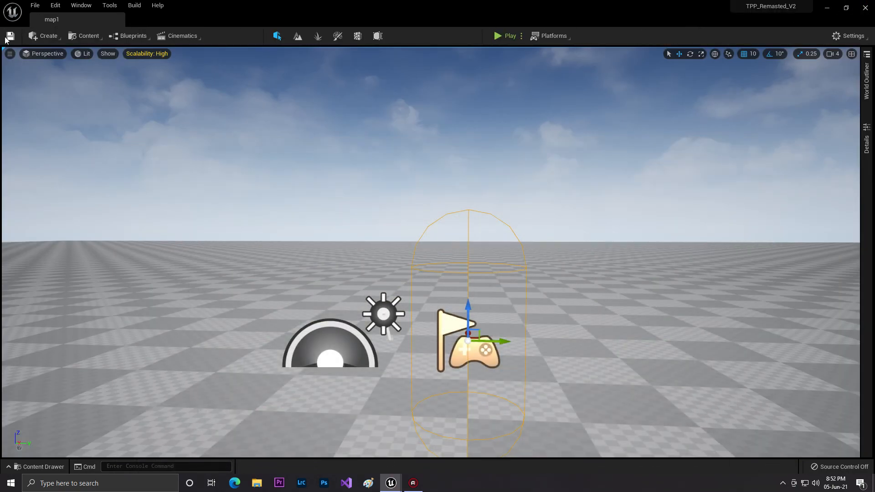
click(496, 36)
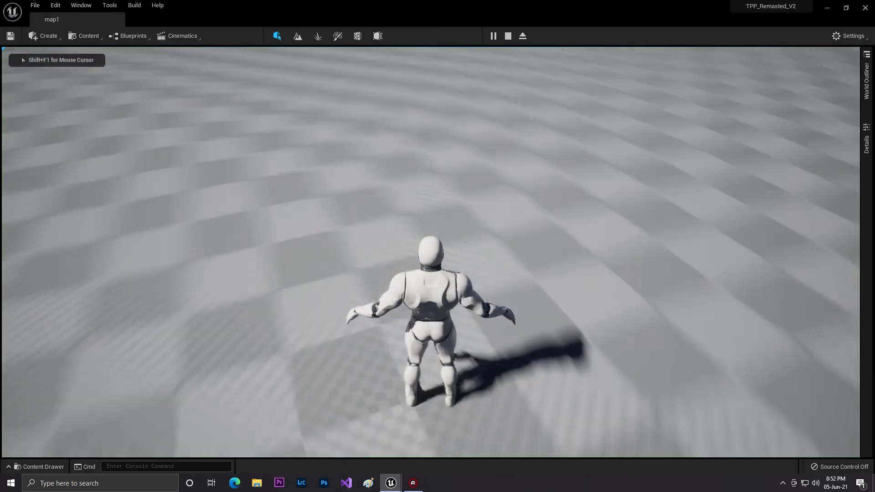